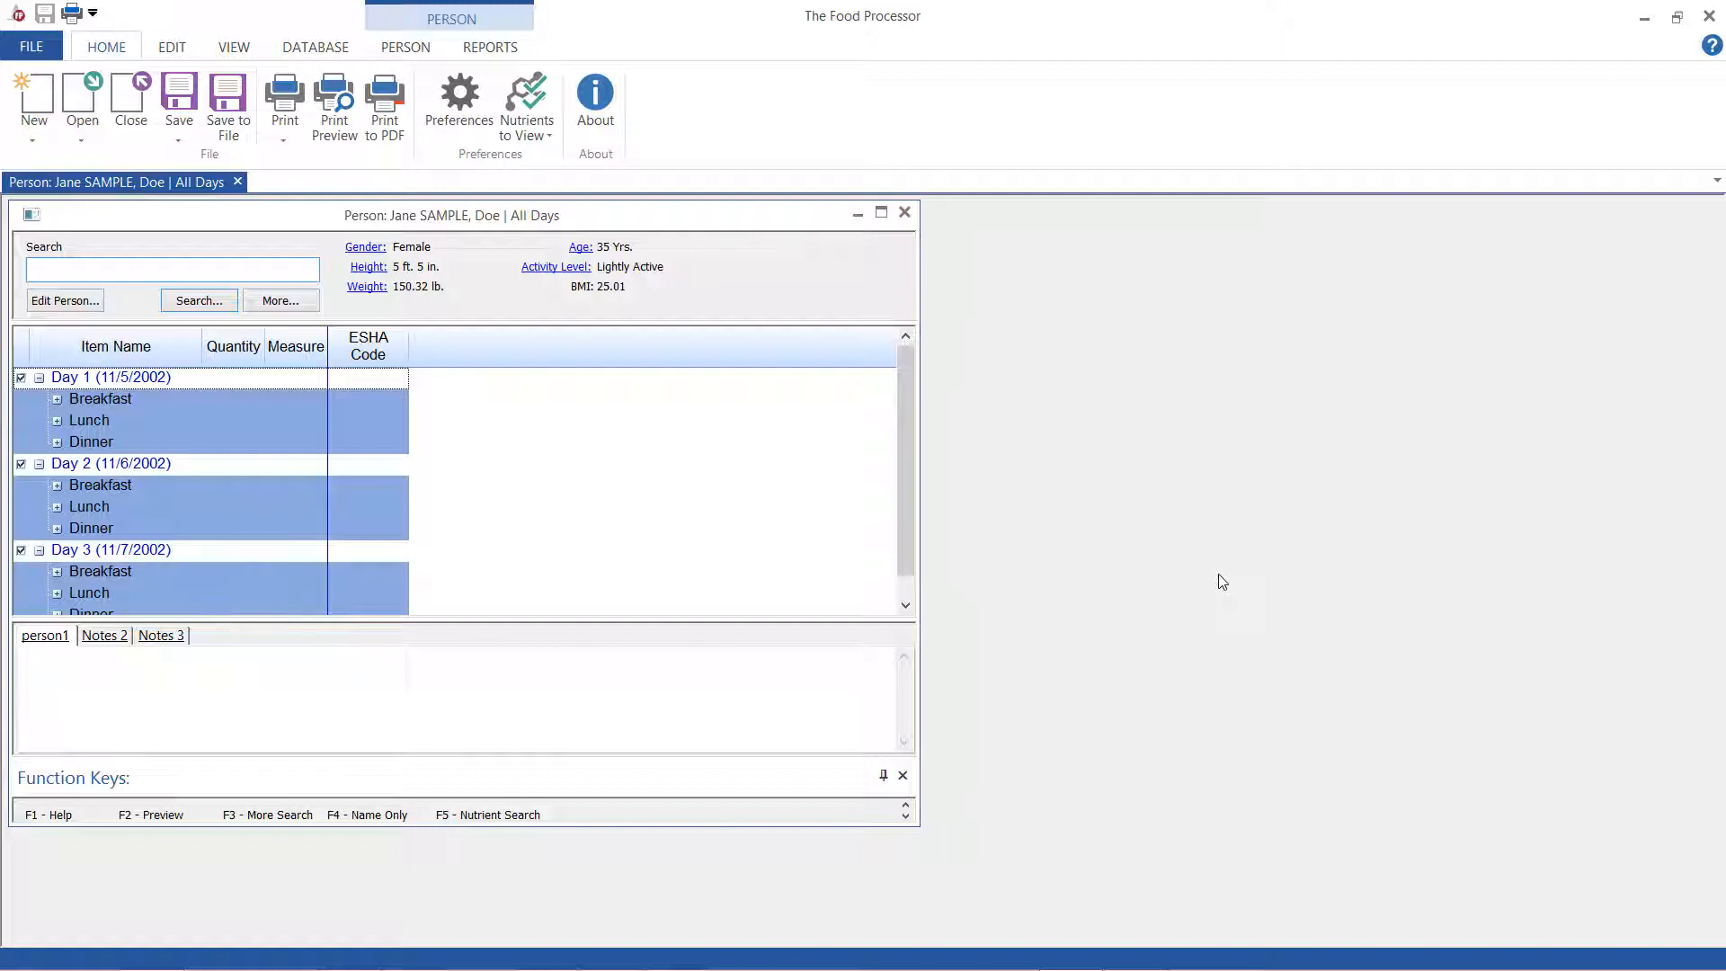
pyautogui.moveTo(578, 152)
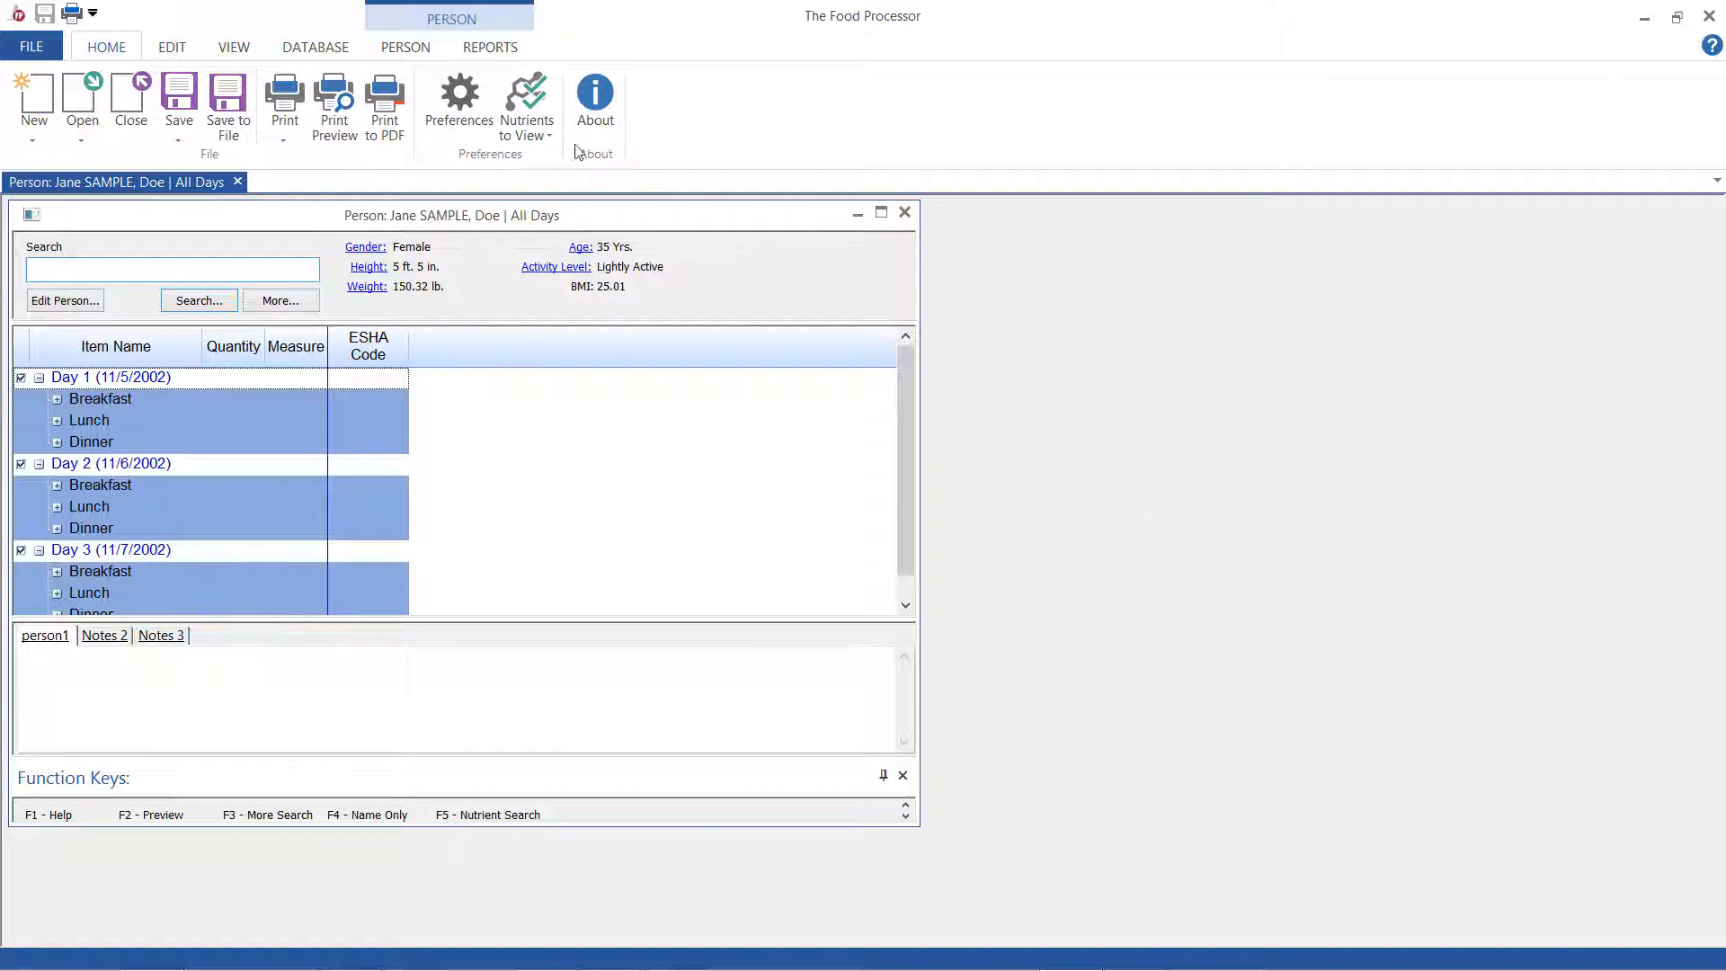
# Show the report options for Jane Sample's three-day food record
pyautogui.click(490, 47)
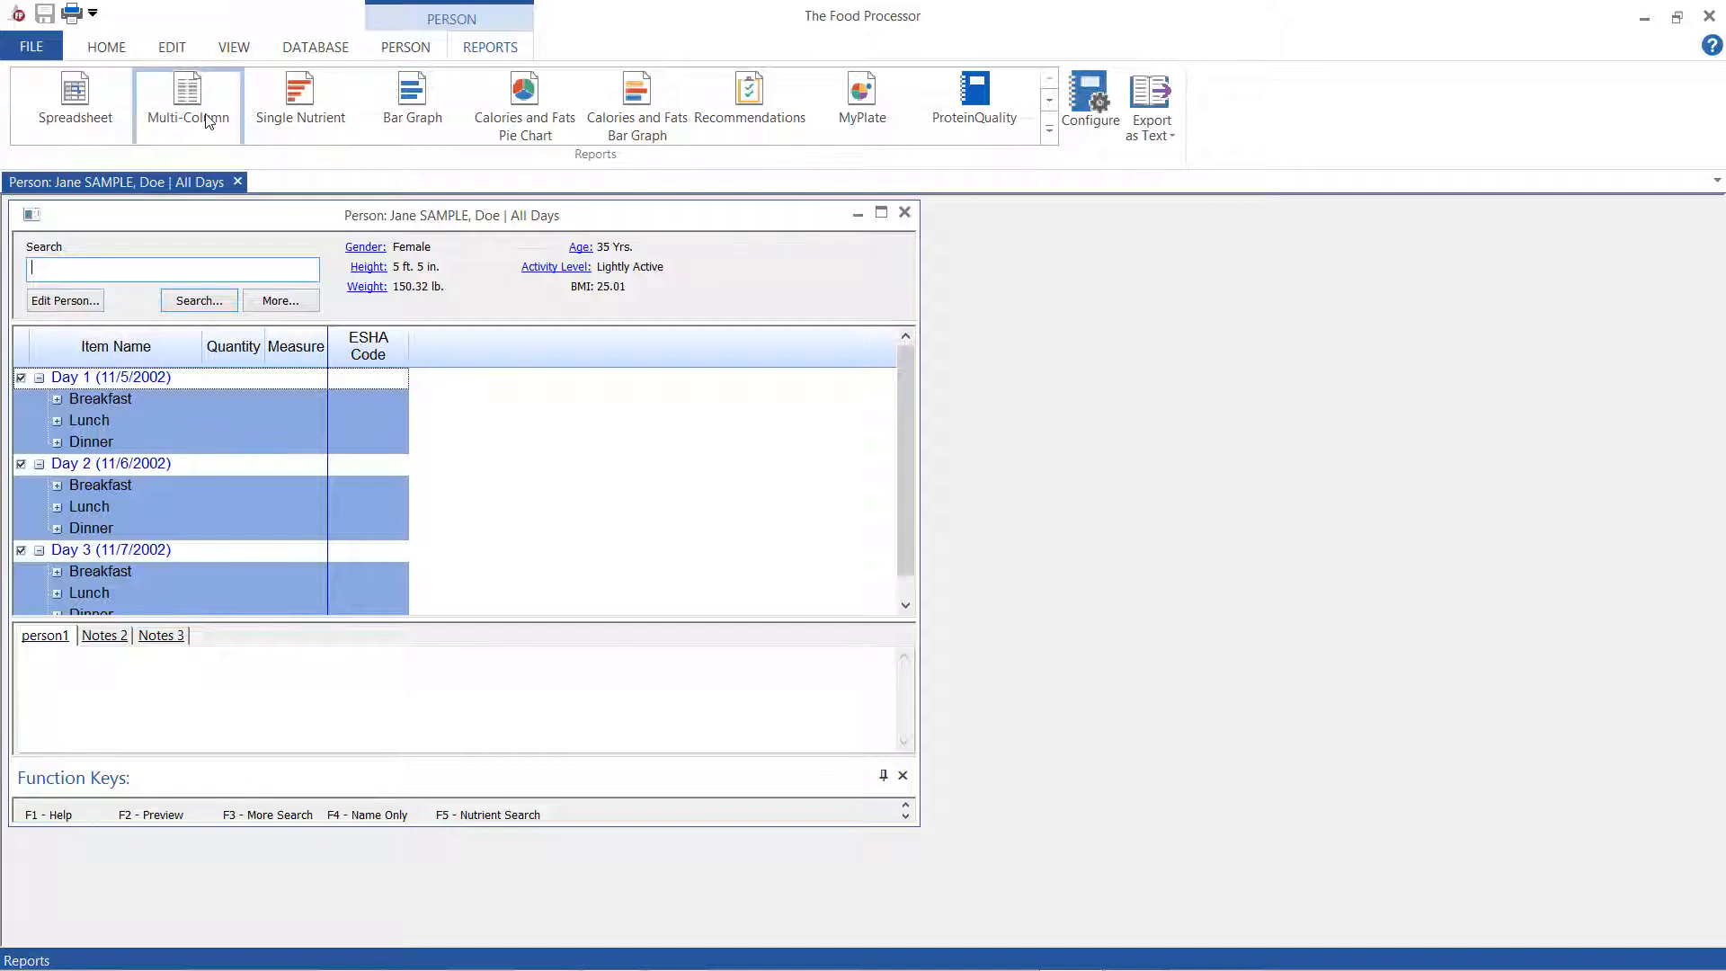
# Generate the Multi-Column report and export it as a text file into the Reports folder
pyautogui.click(186, 99)
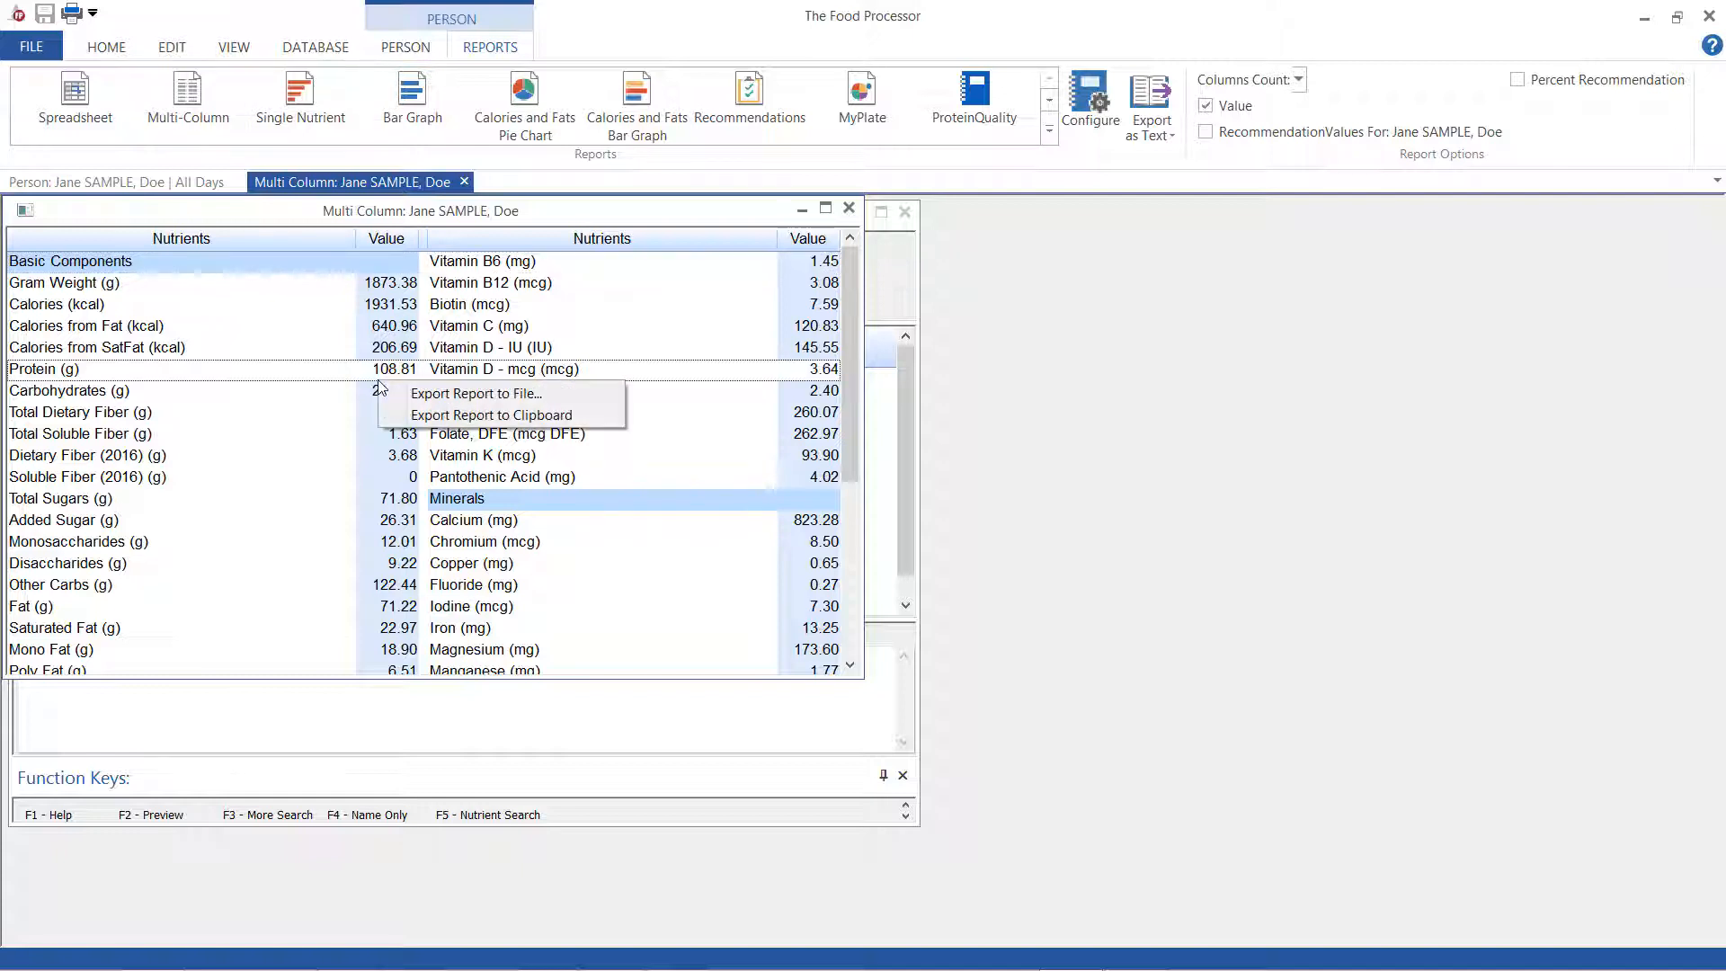
pyautogui.moveTo(475, 392)
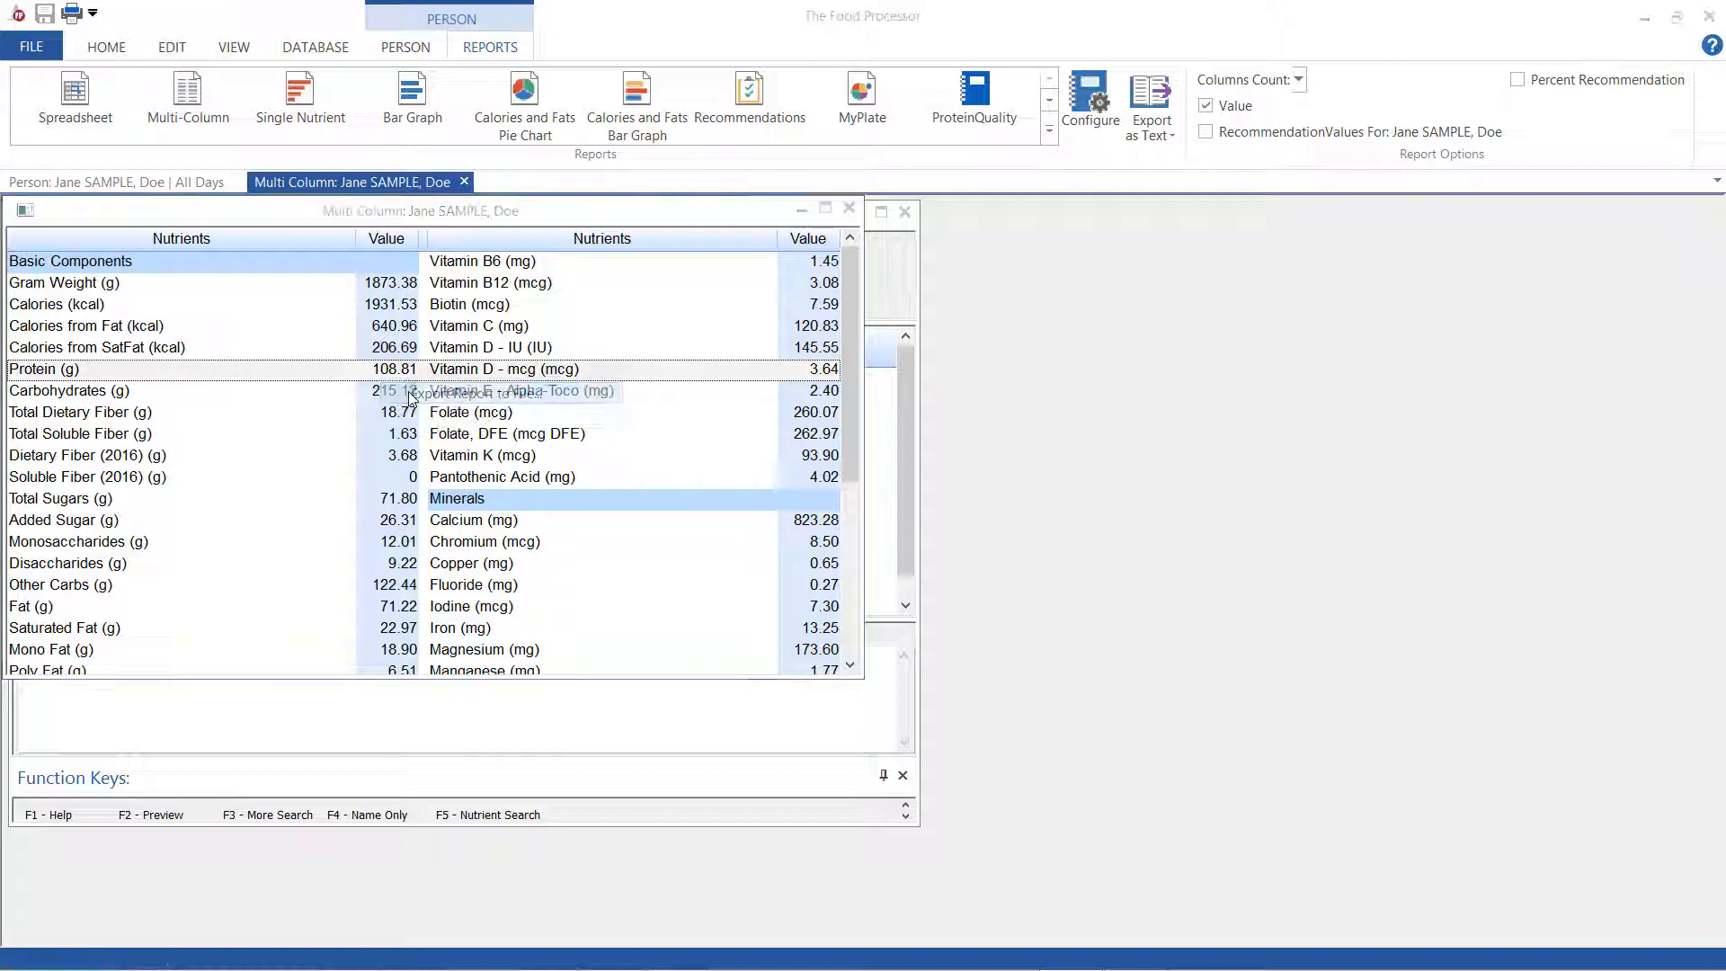
pyautogui.click(1151, 99)
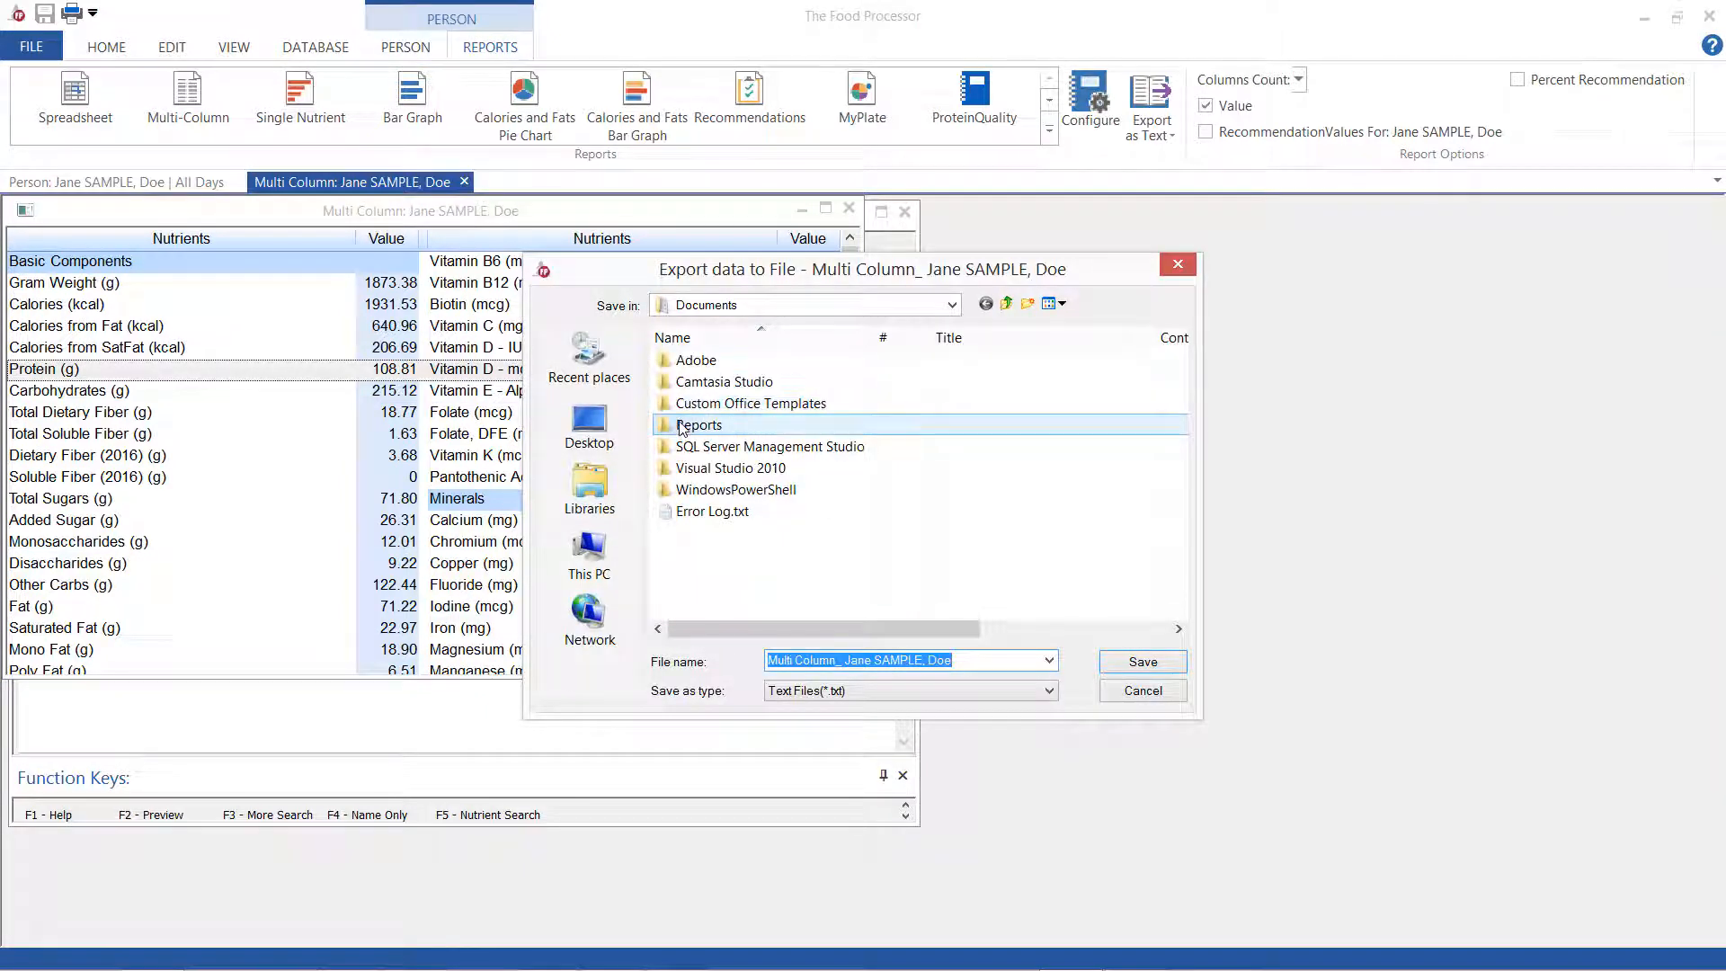
pyautogui.doubleClick(700, 424)
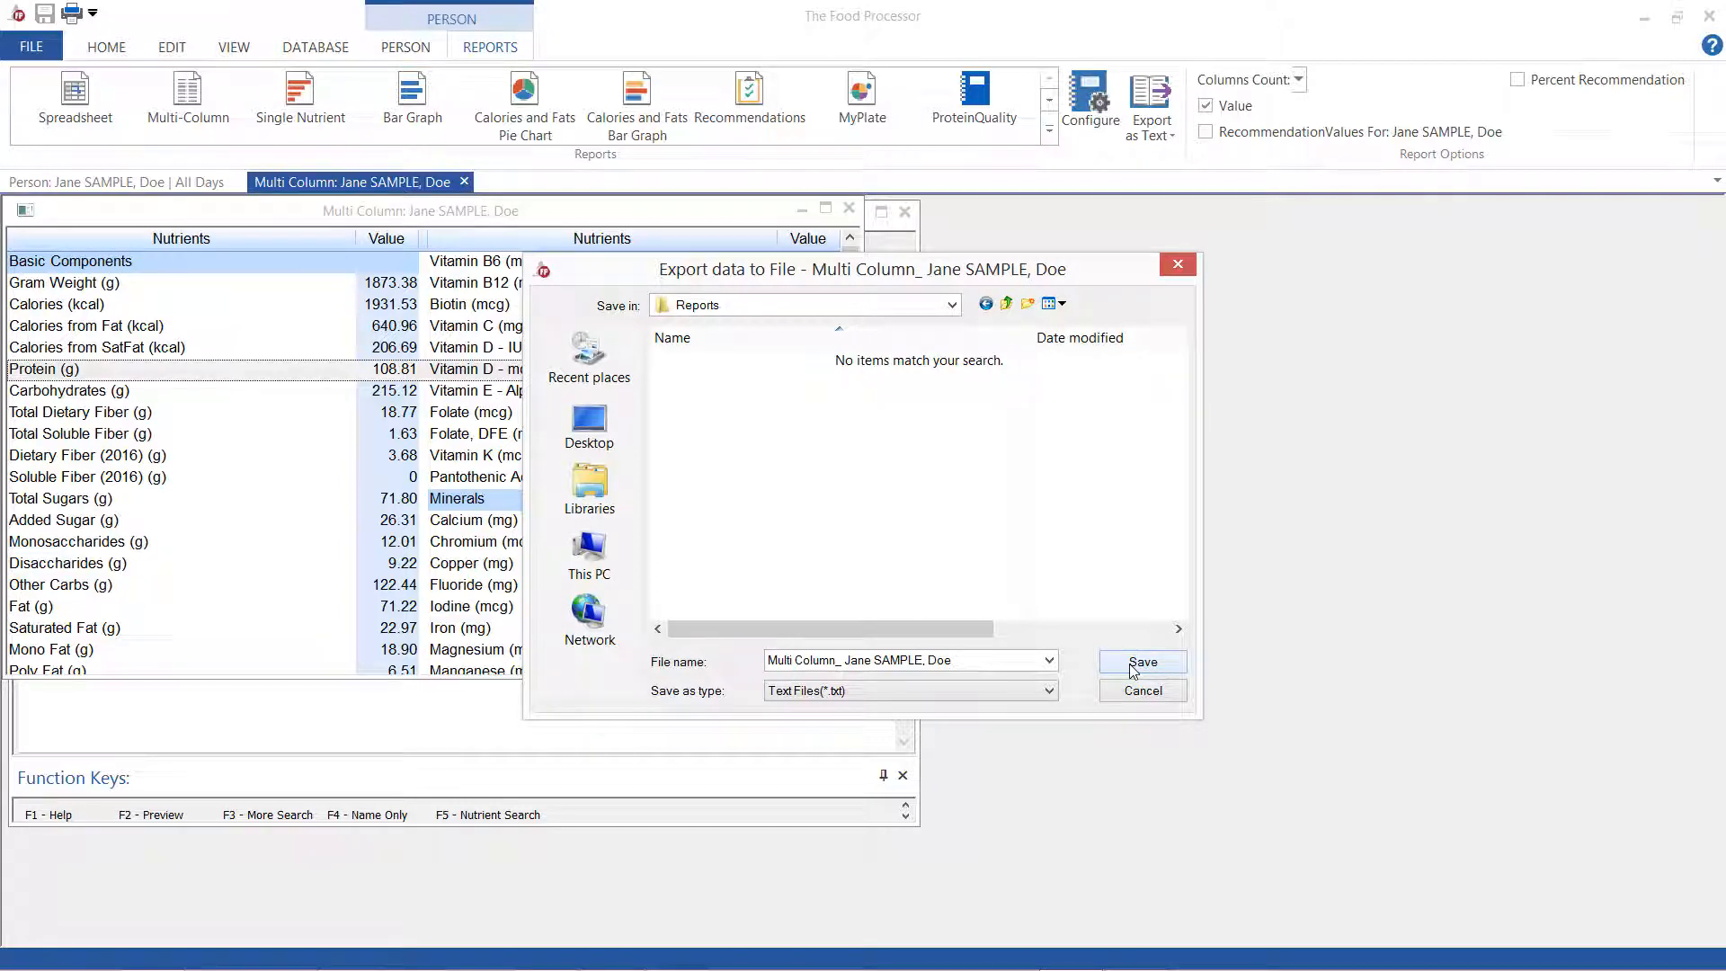
pyautogui.click(1142, 661)
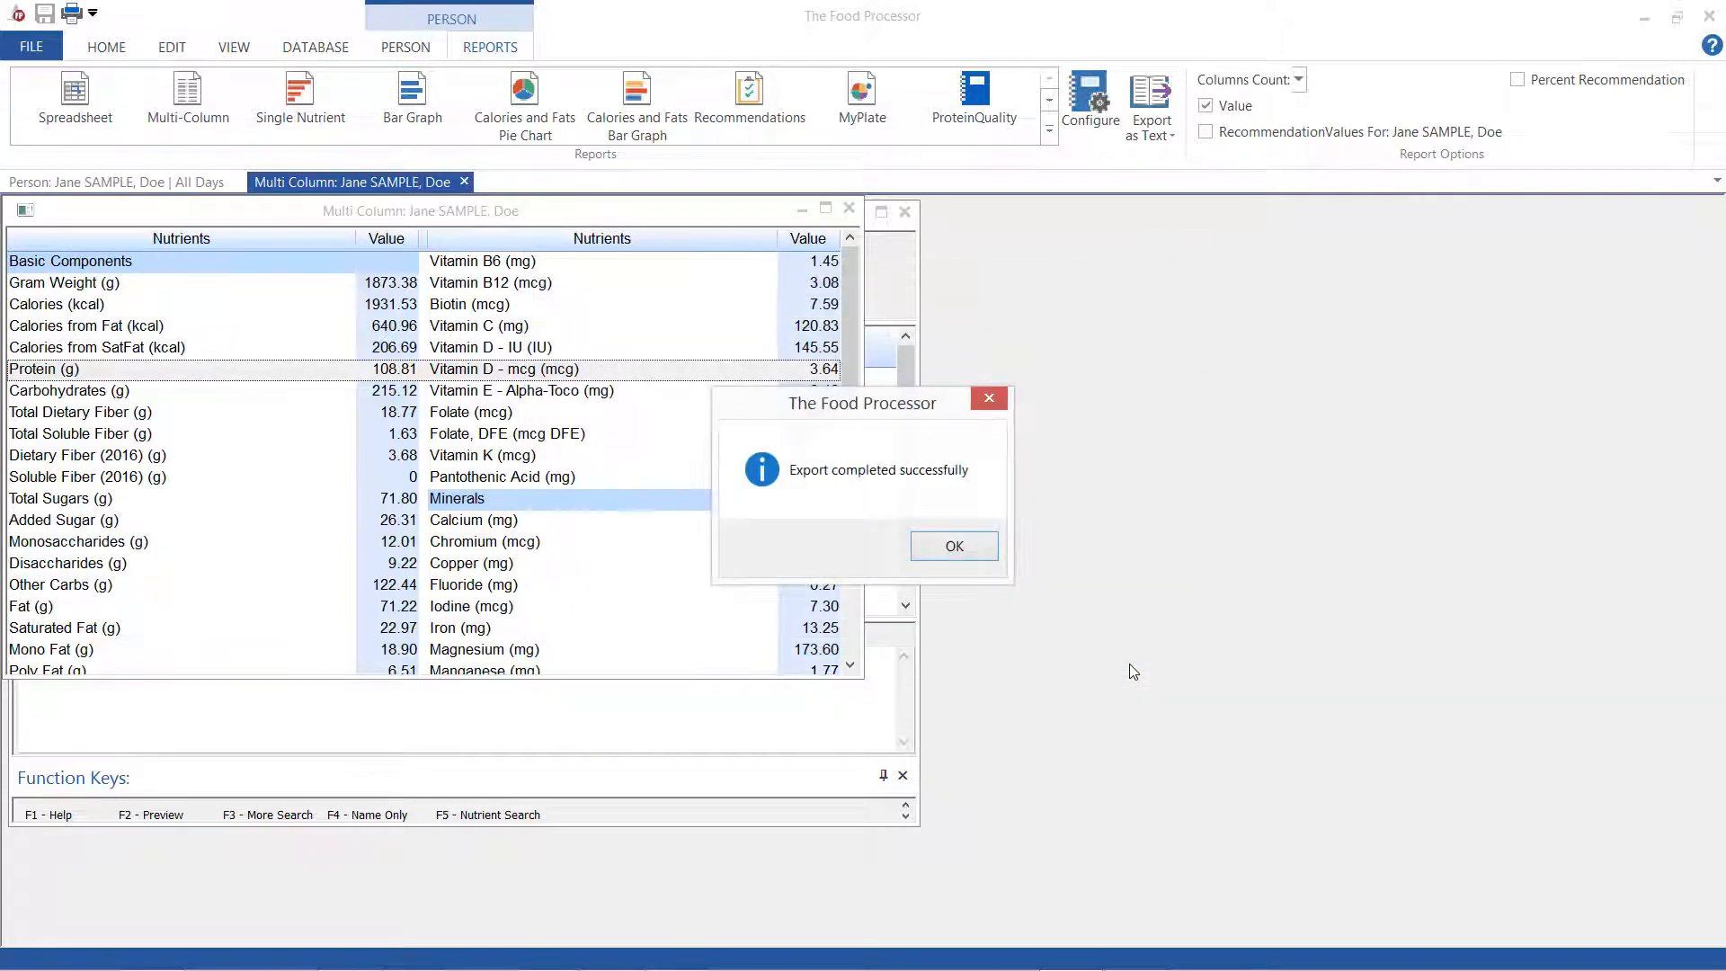
# Open the exported Multi Column .txt file in Notepad, review Jane Sample's nutrient values, then close it
pyautogui.click(953, 546)
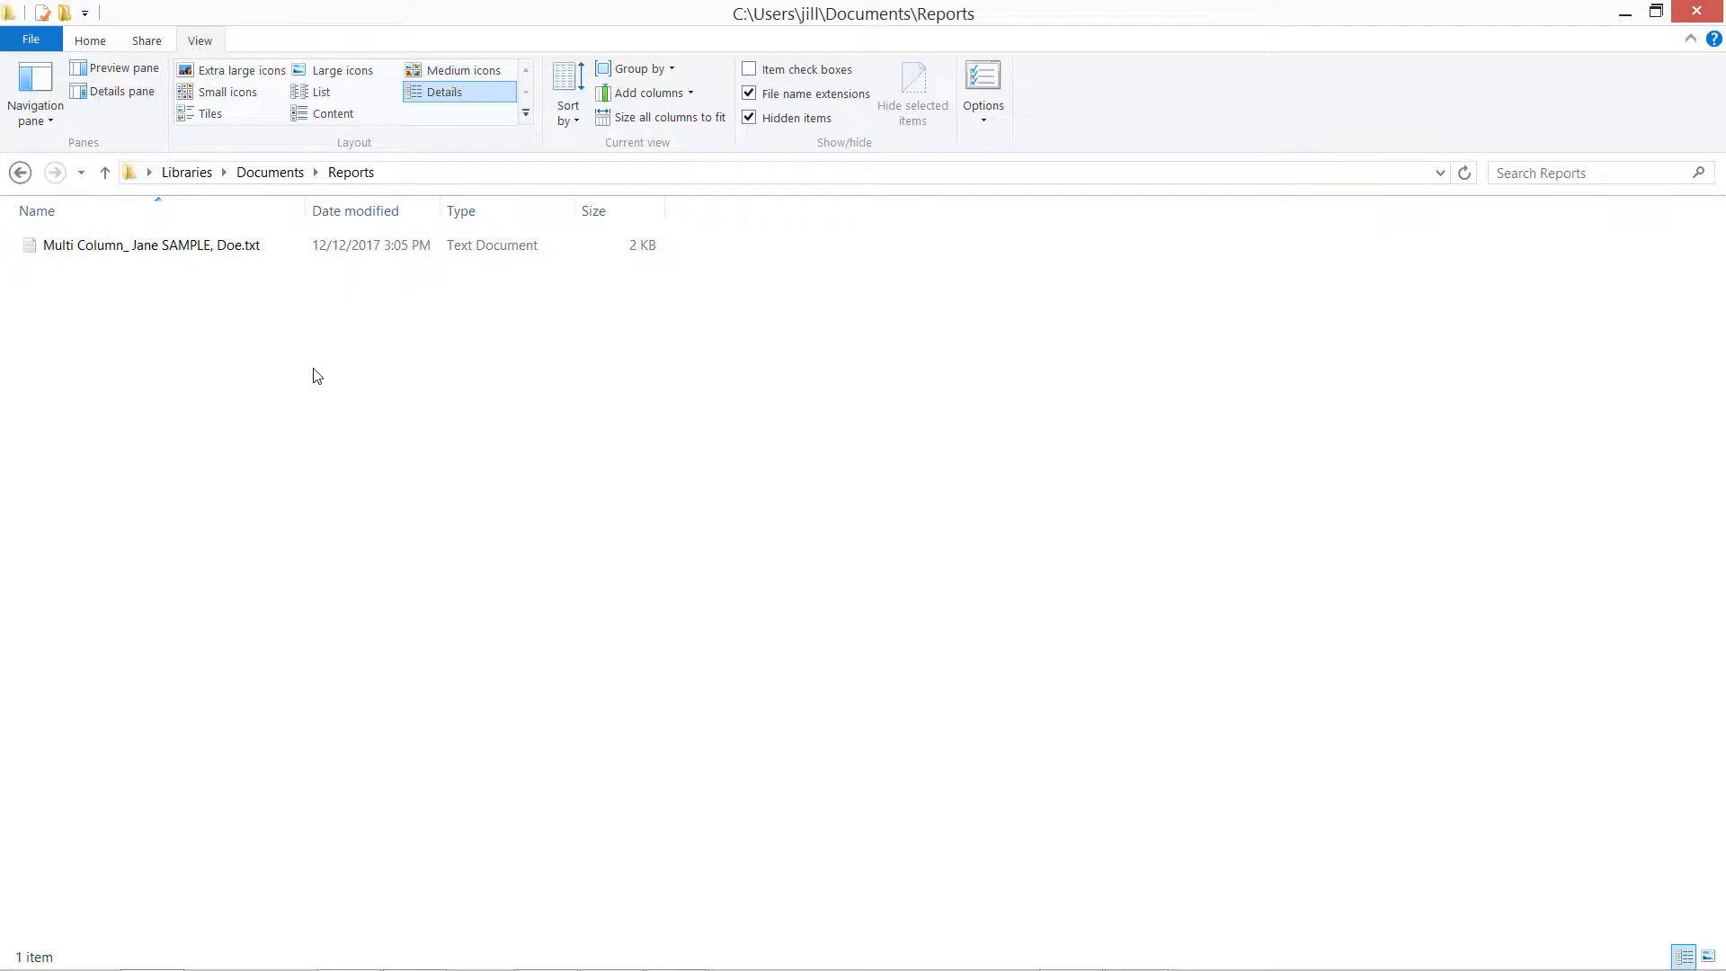
pyautogui.click(151, 244)
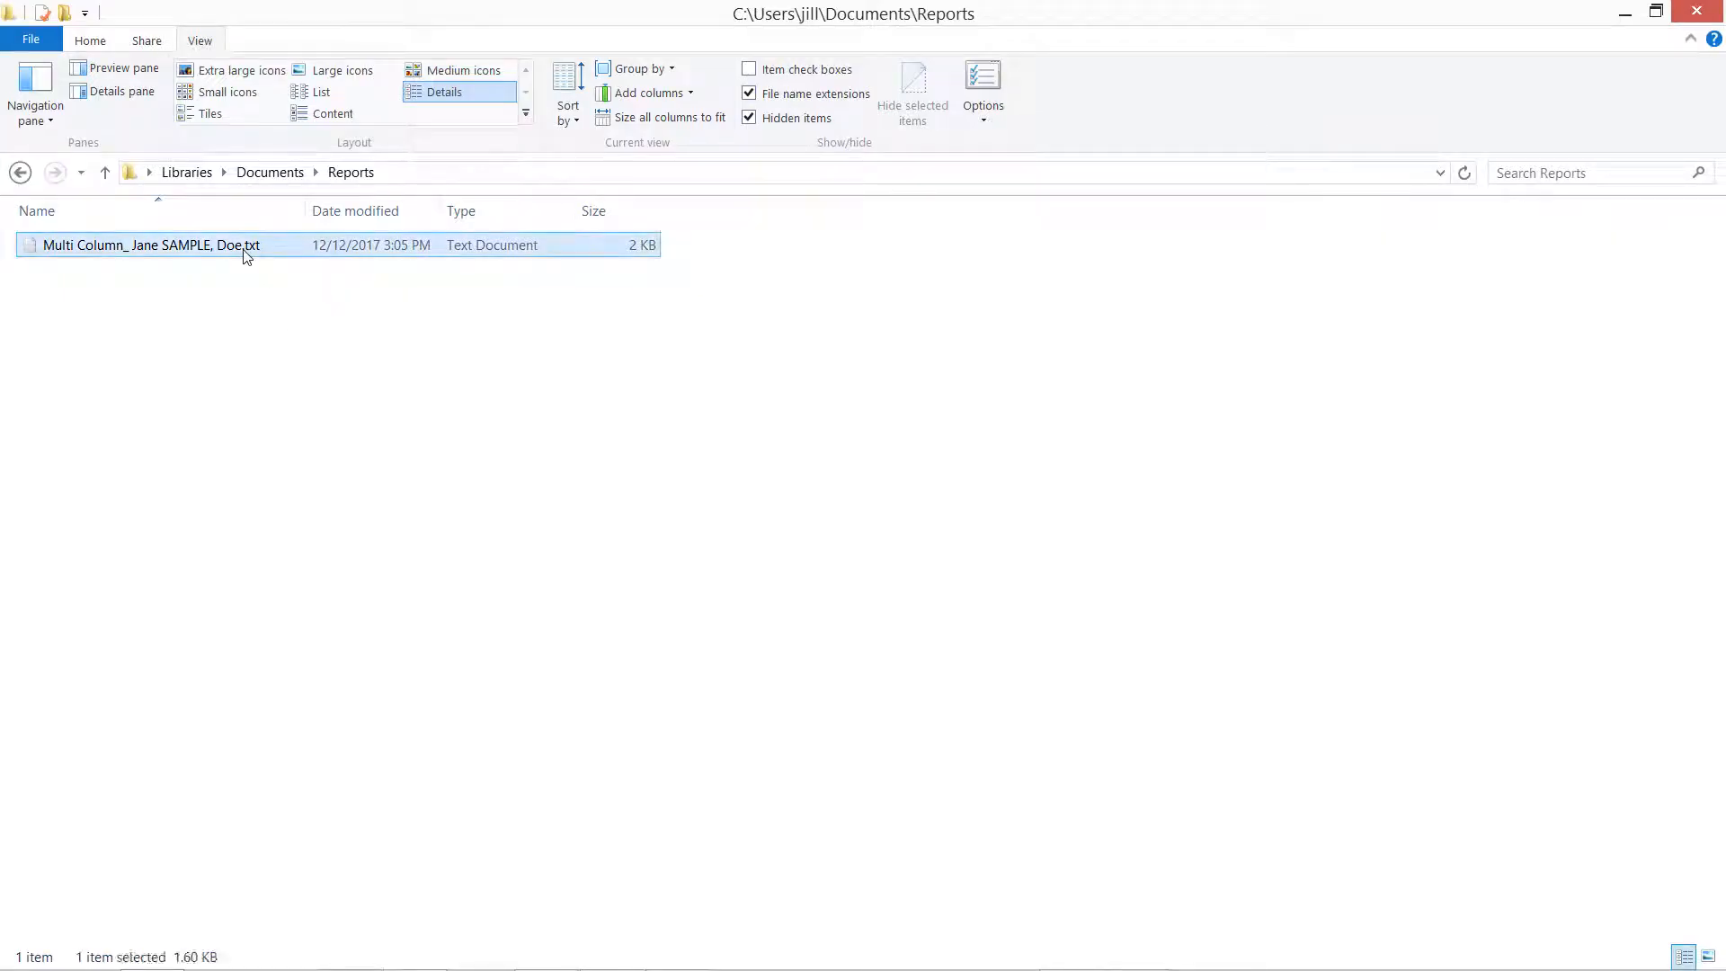
pyautogui.doubleClick(149, 245)
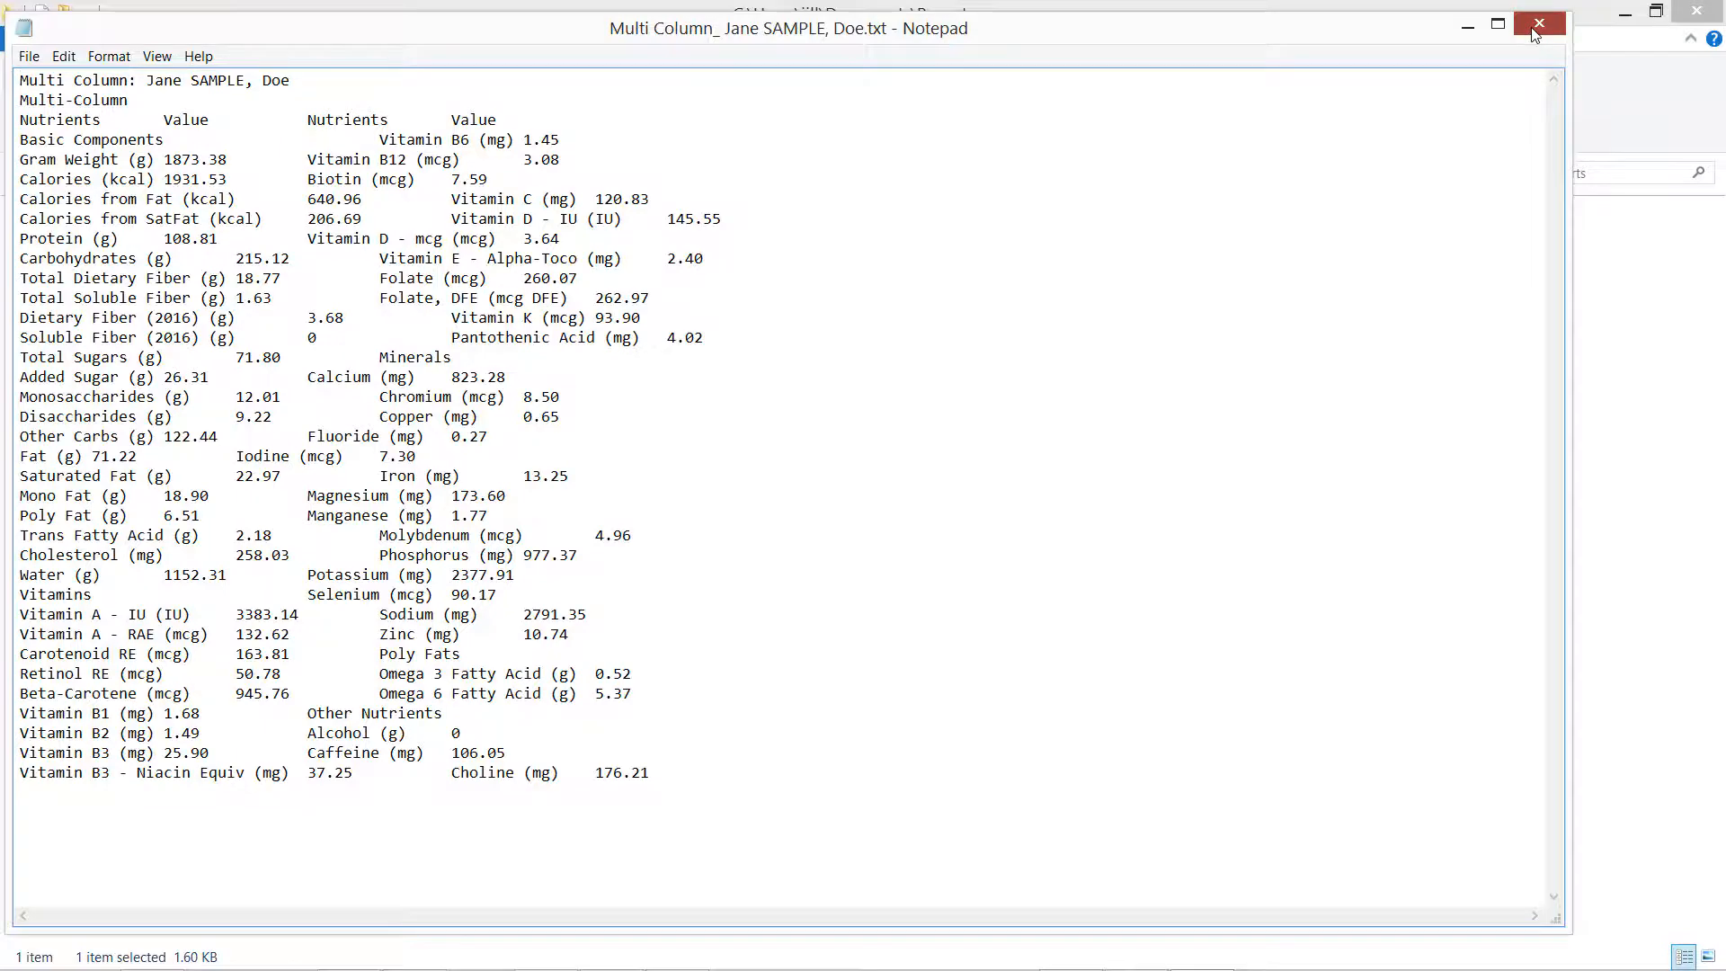
pyautogui.click(1538, 24)
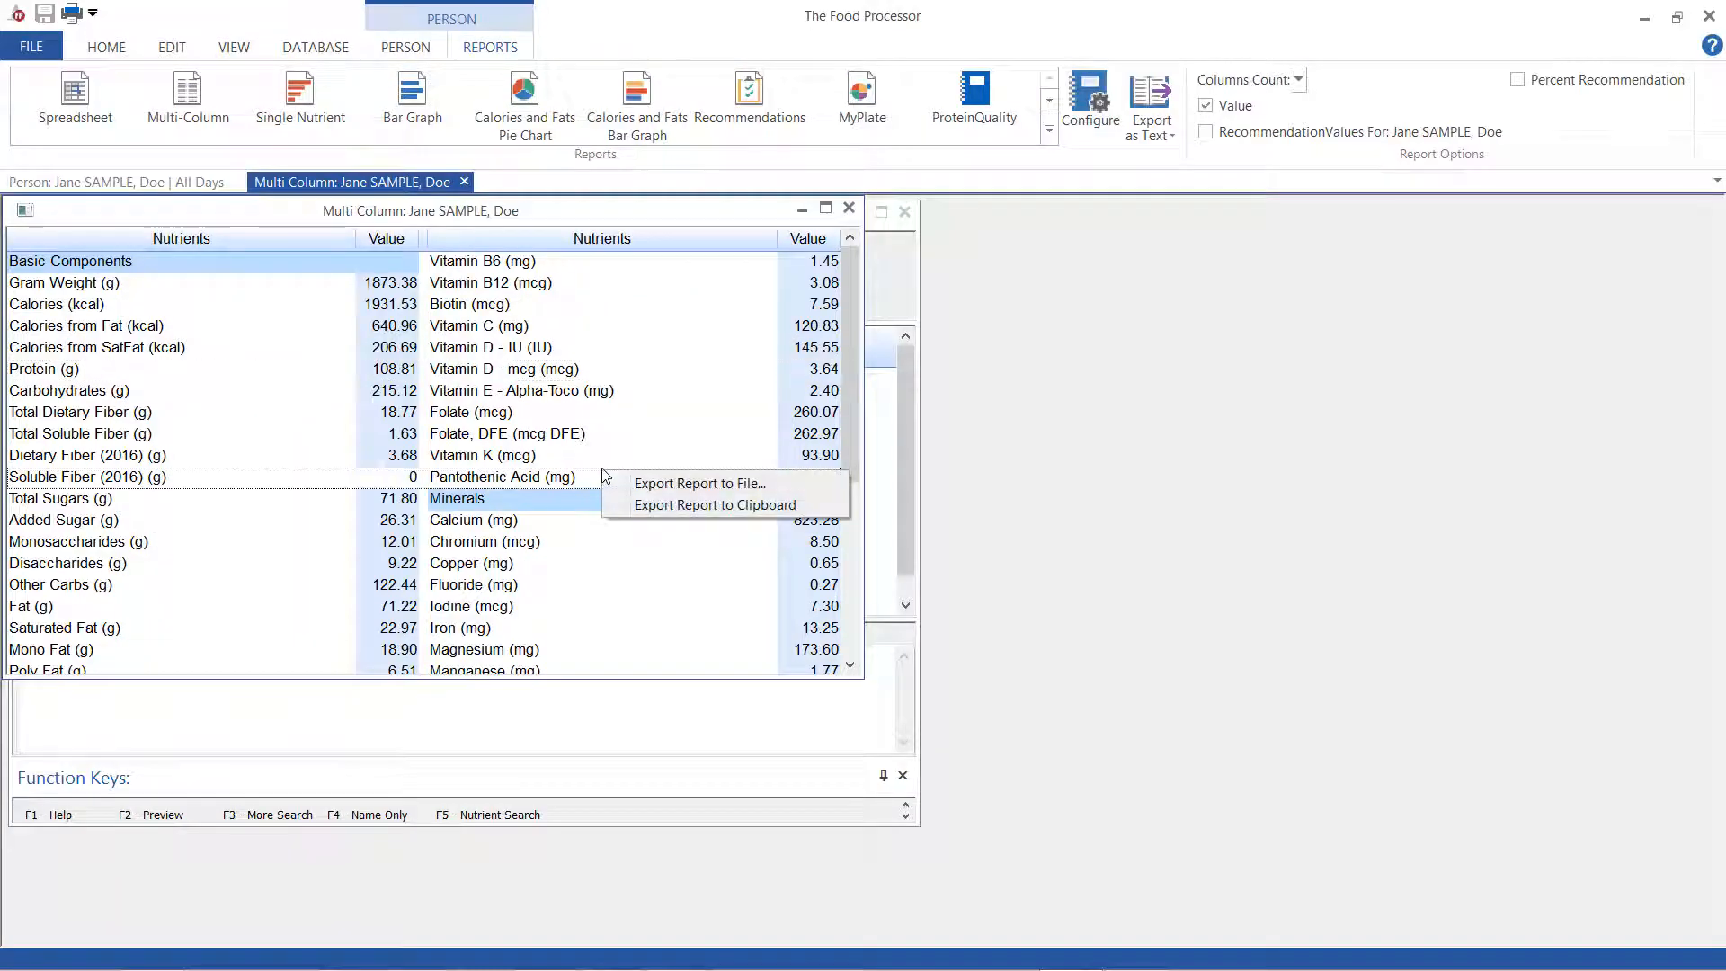
pyautogui.moveTo(714, 505)
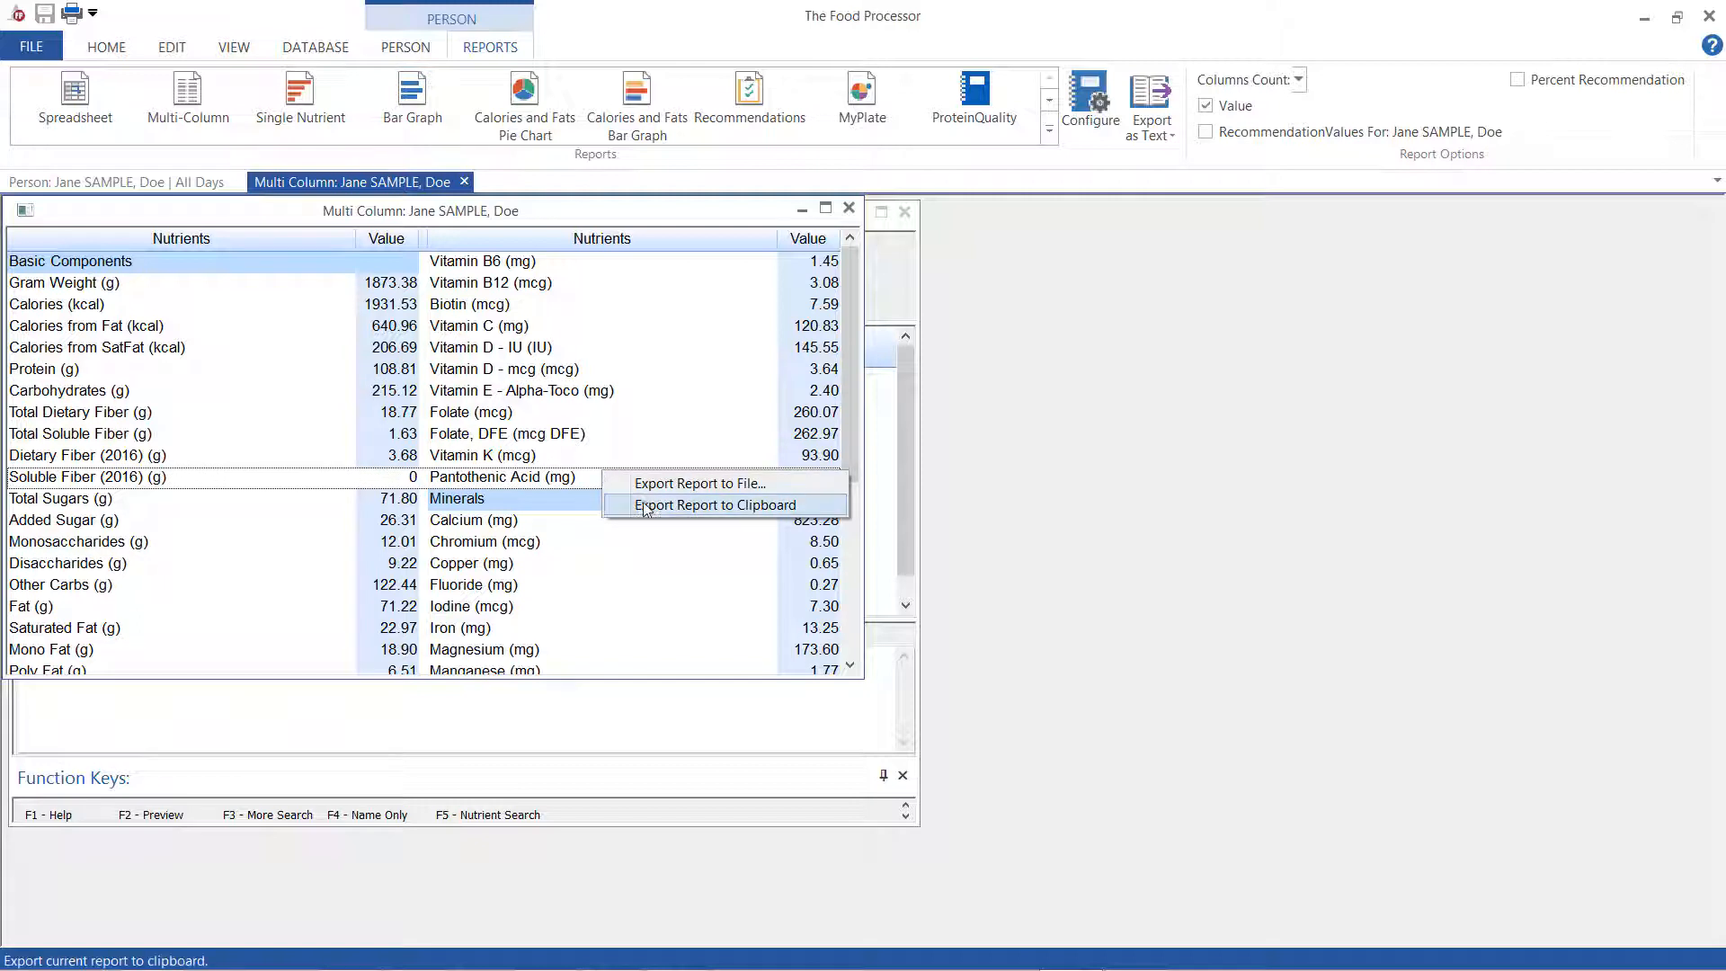
# Export the multi-column report to the clipboard
pyautogui.click(714, 504)
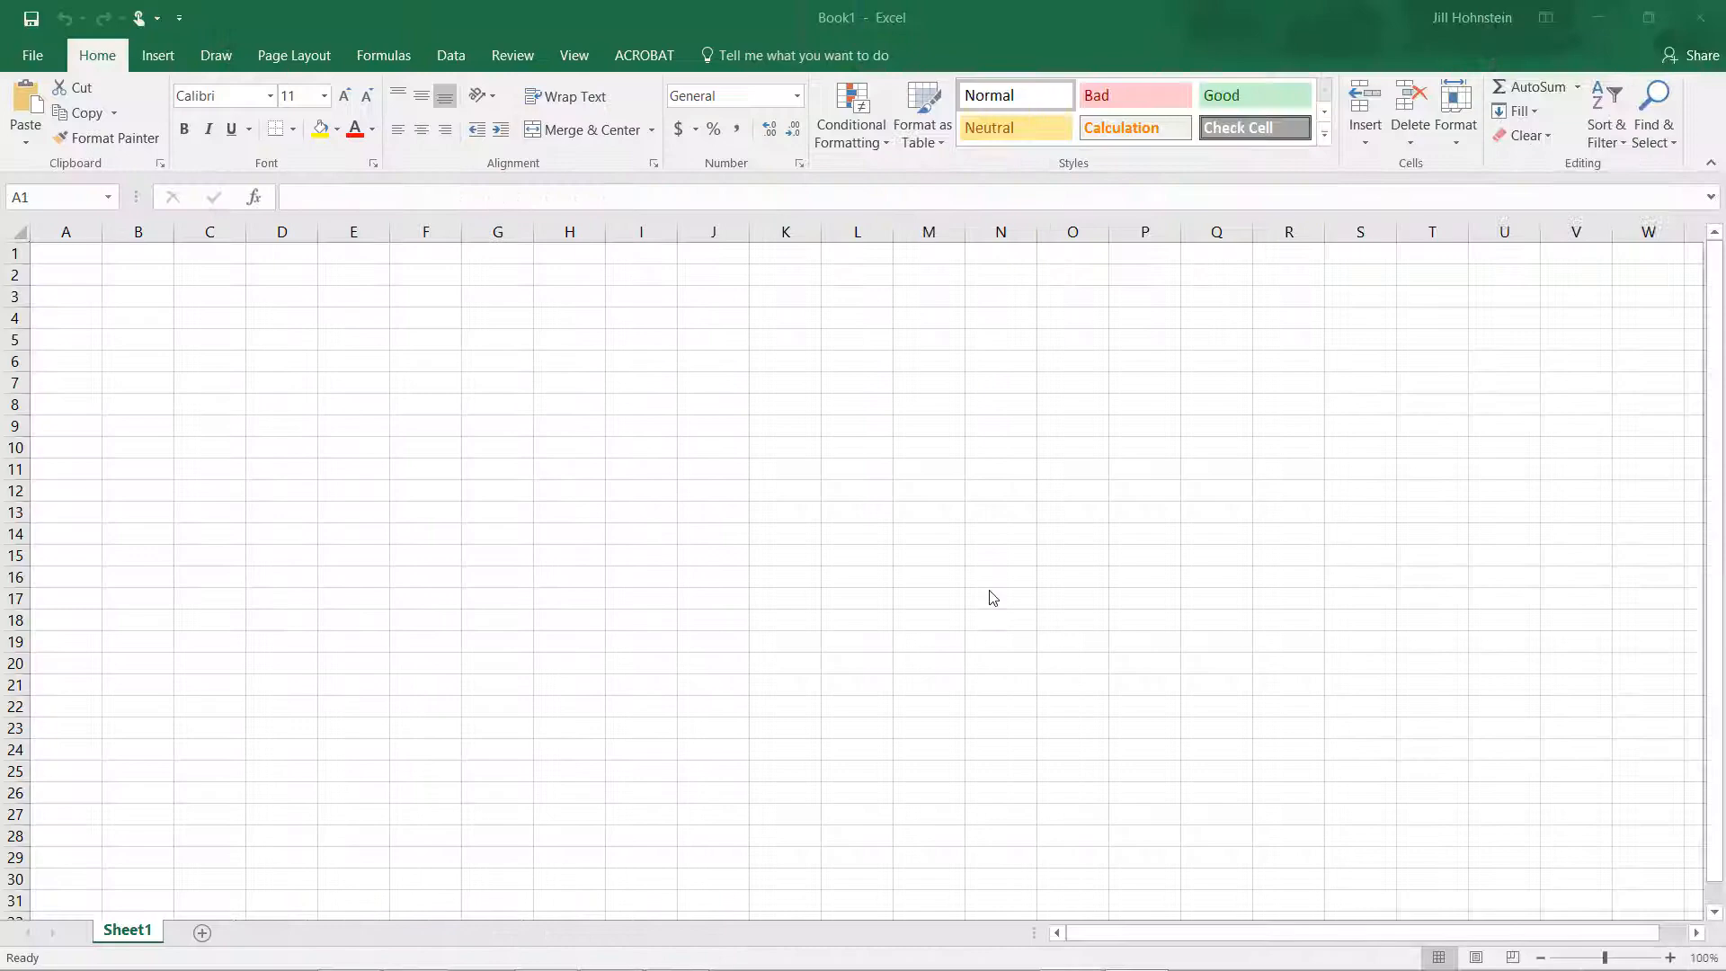
# Paste the clipboard report into cell A1 of the new Excel workbook
pyautogui.click(65, 252)
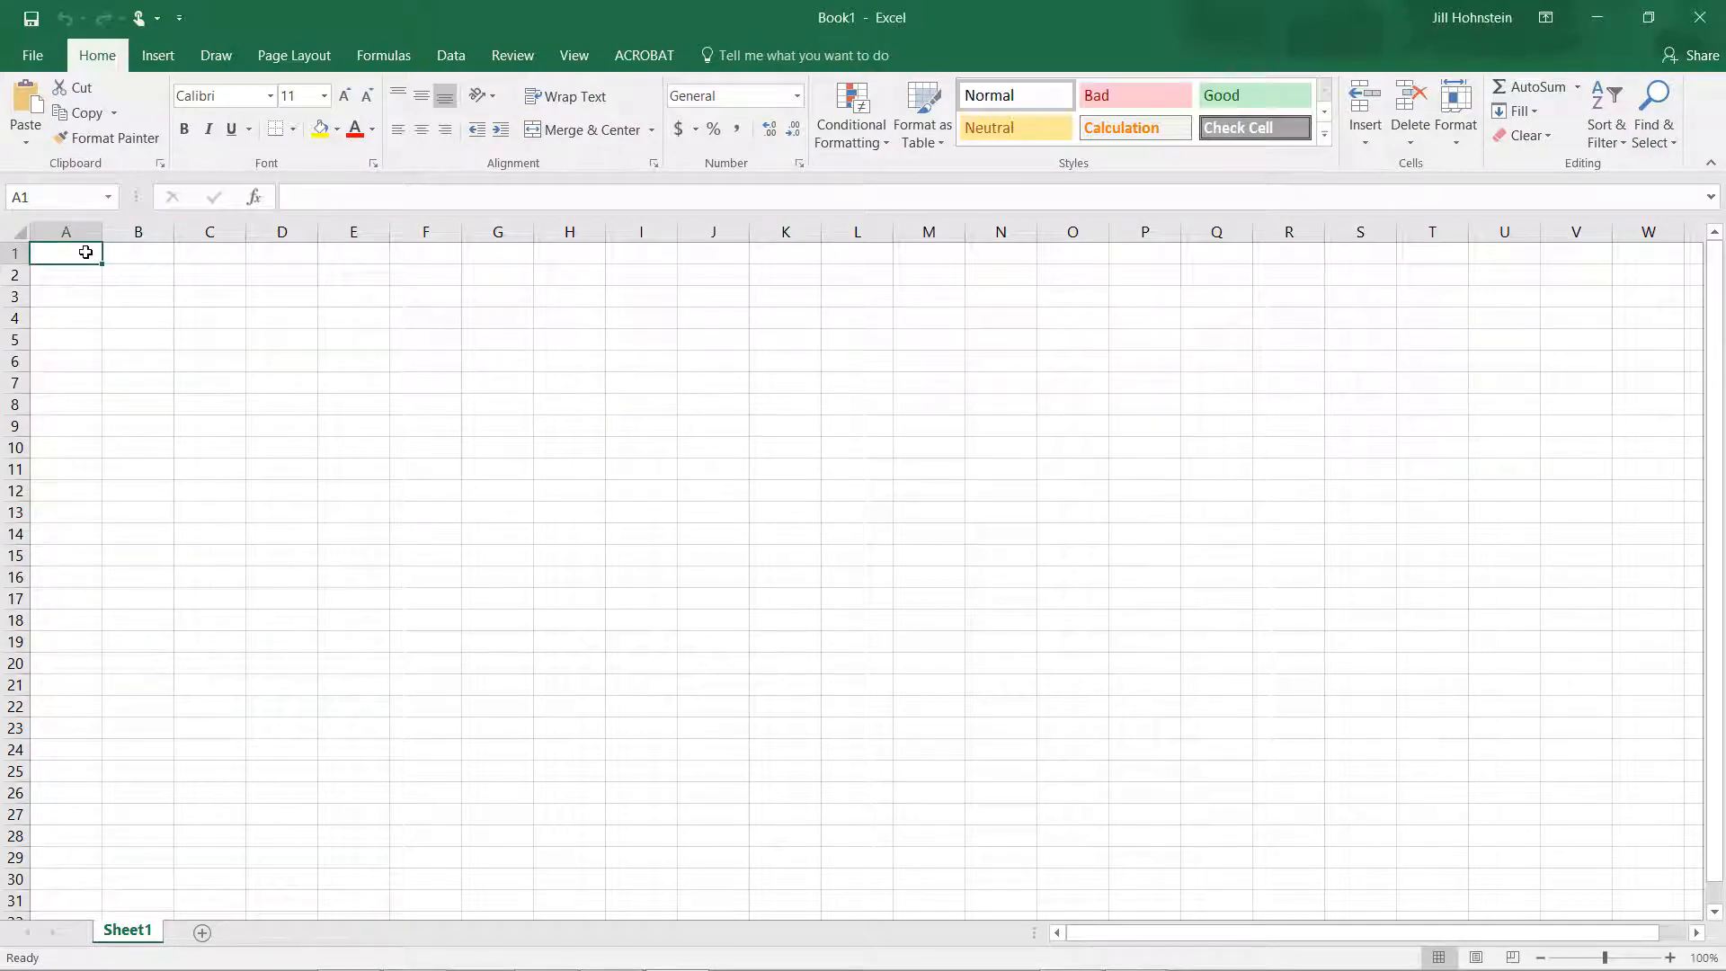
pyautogui.press('ctrl+v')
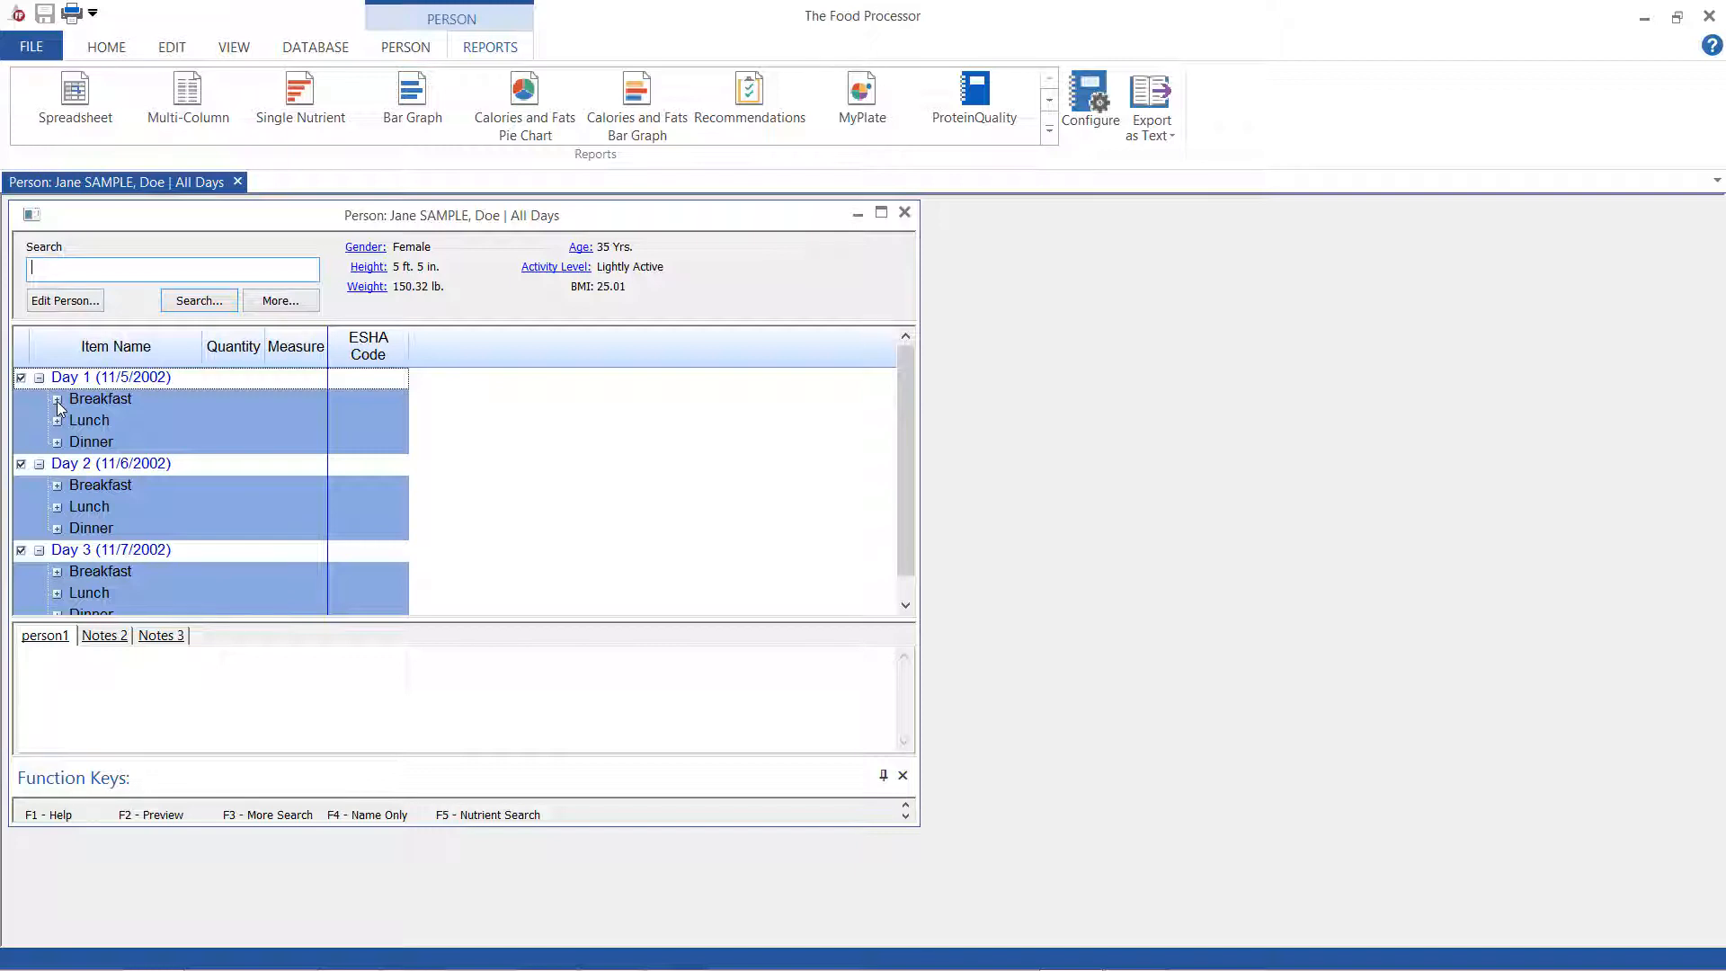
# Expand Day 1 Breakfast to list its six foods and show the Export as Text choices
pyautogui.click(56, 398)
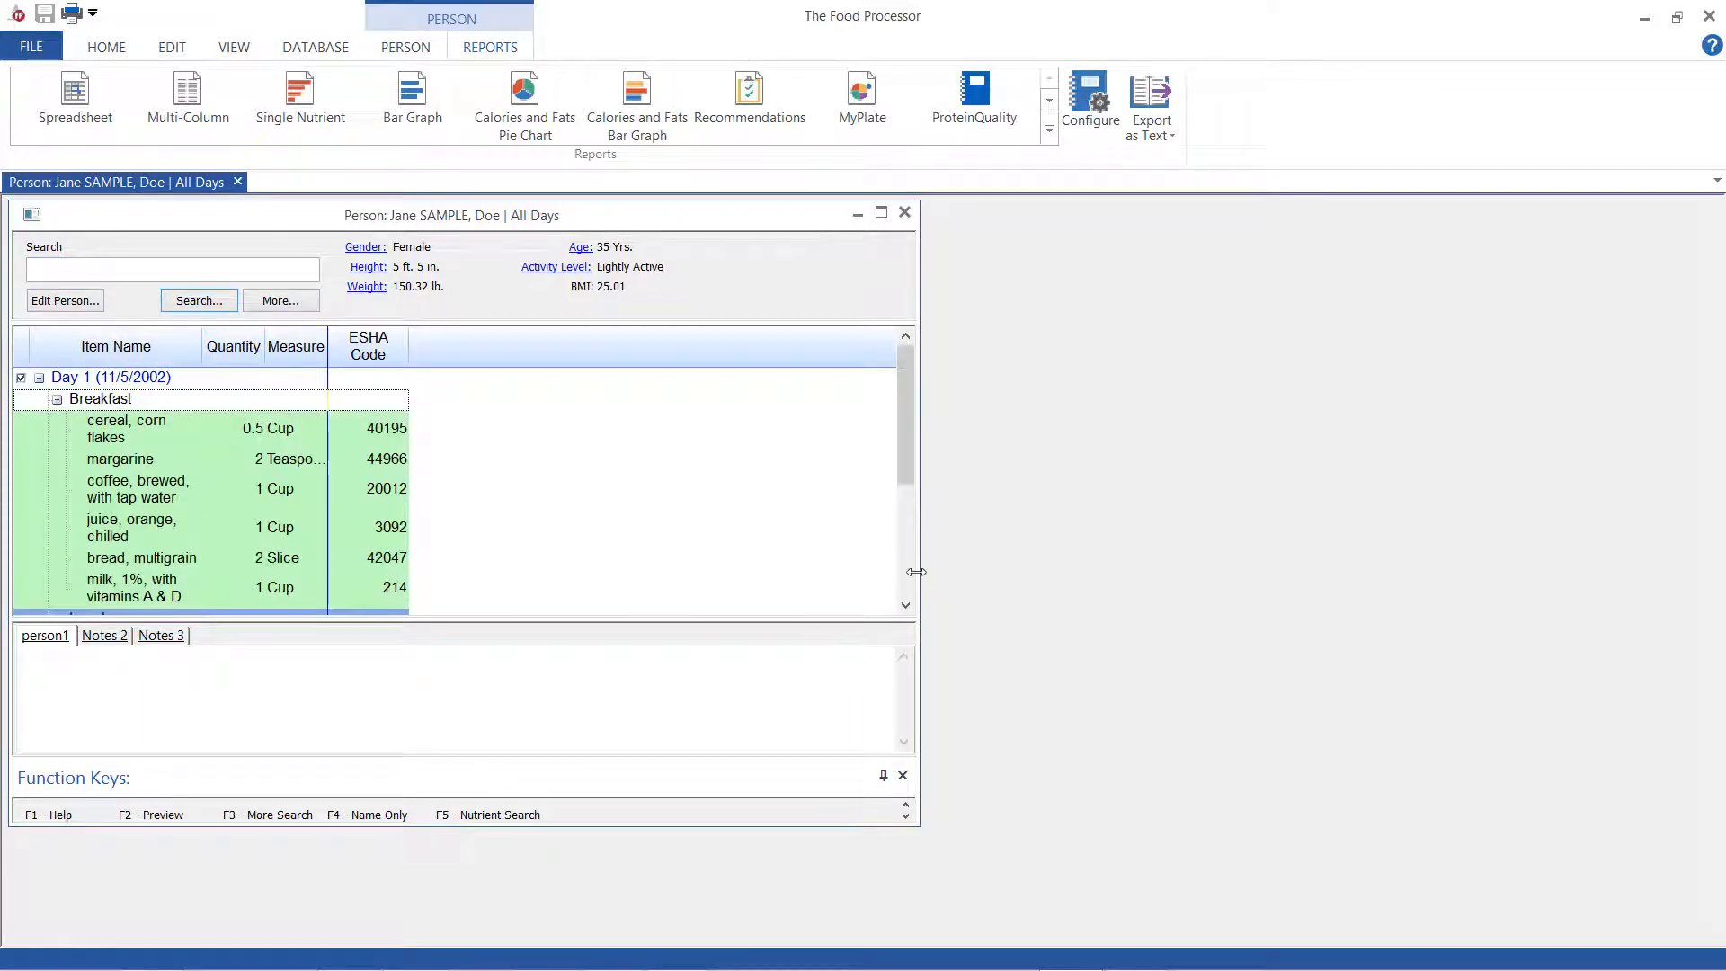
pyautogui.moveTo(113, 442)
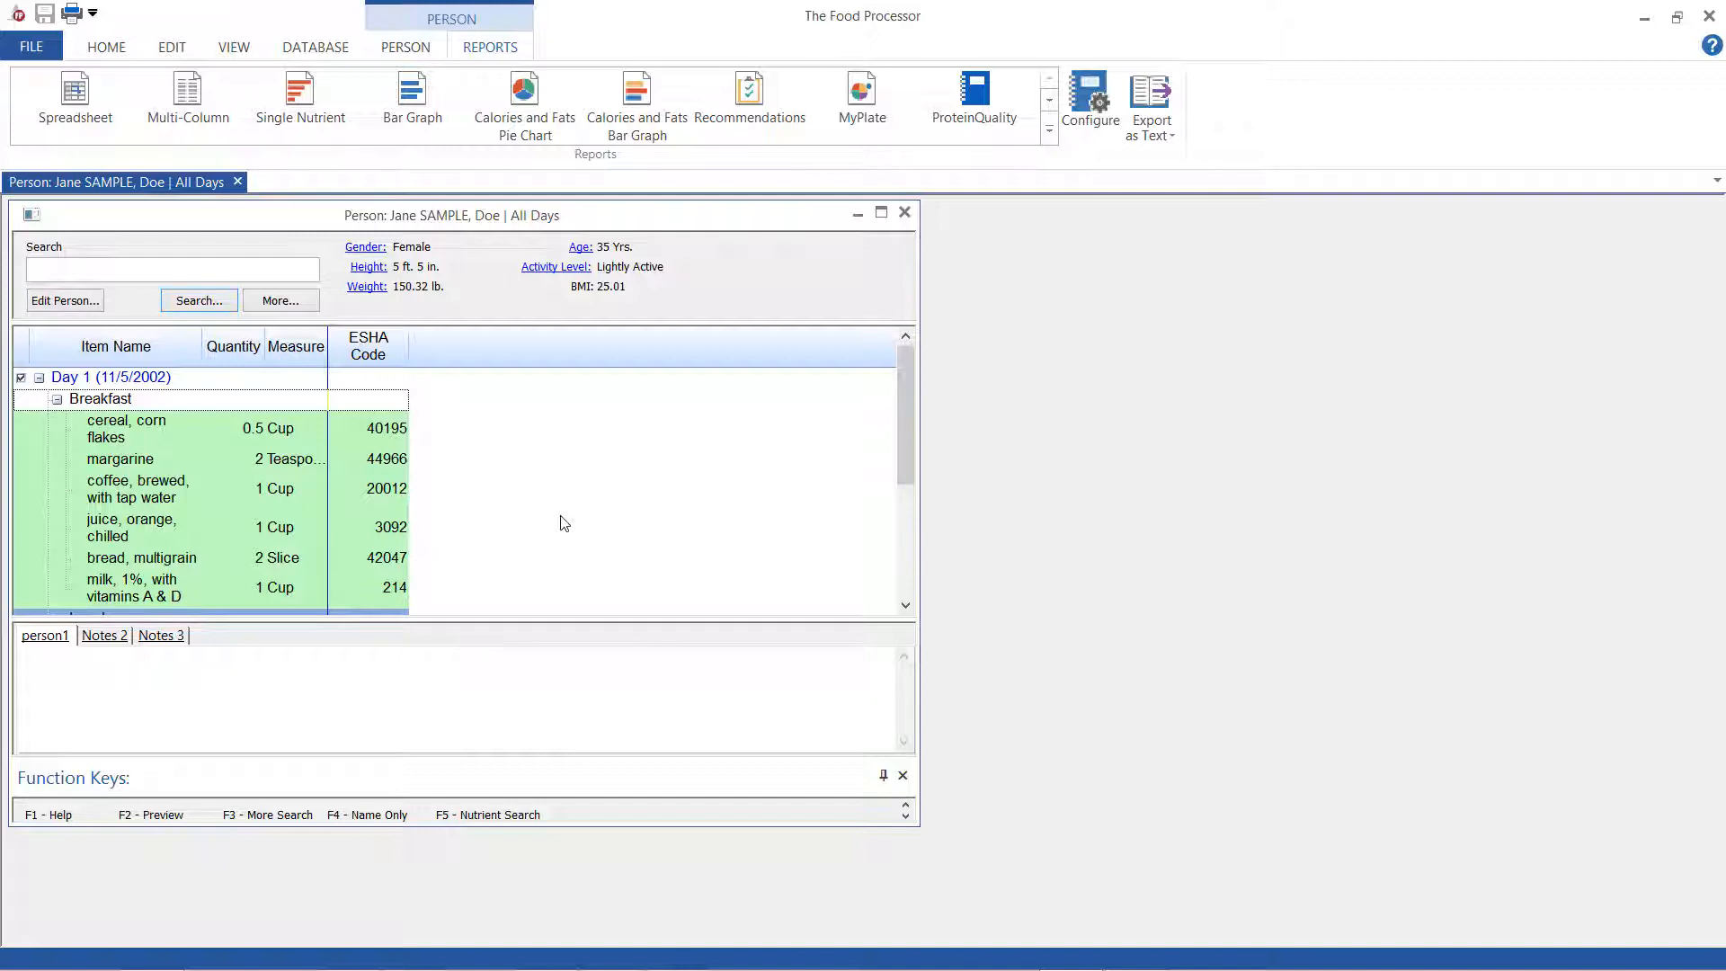
pyautogui.moveTo(1137, 184)
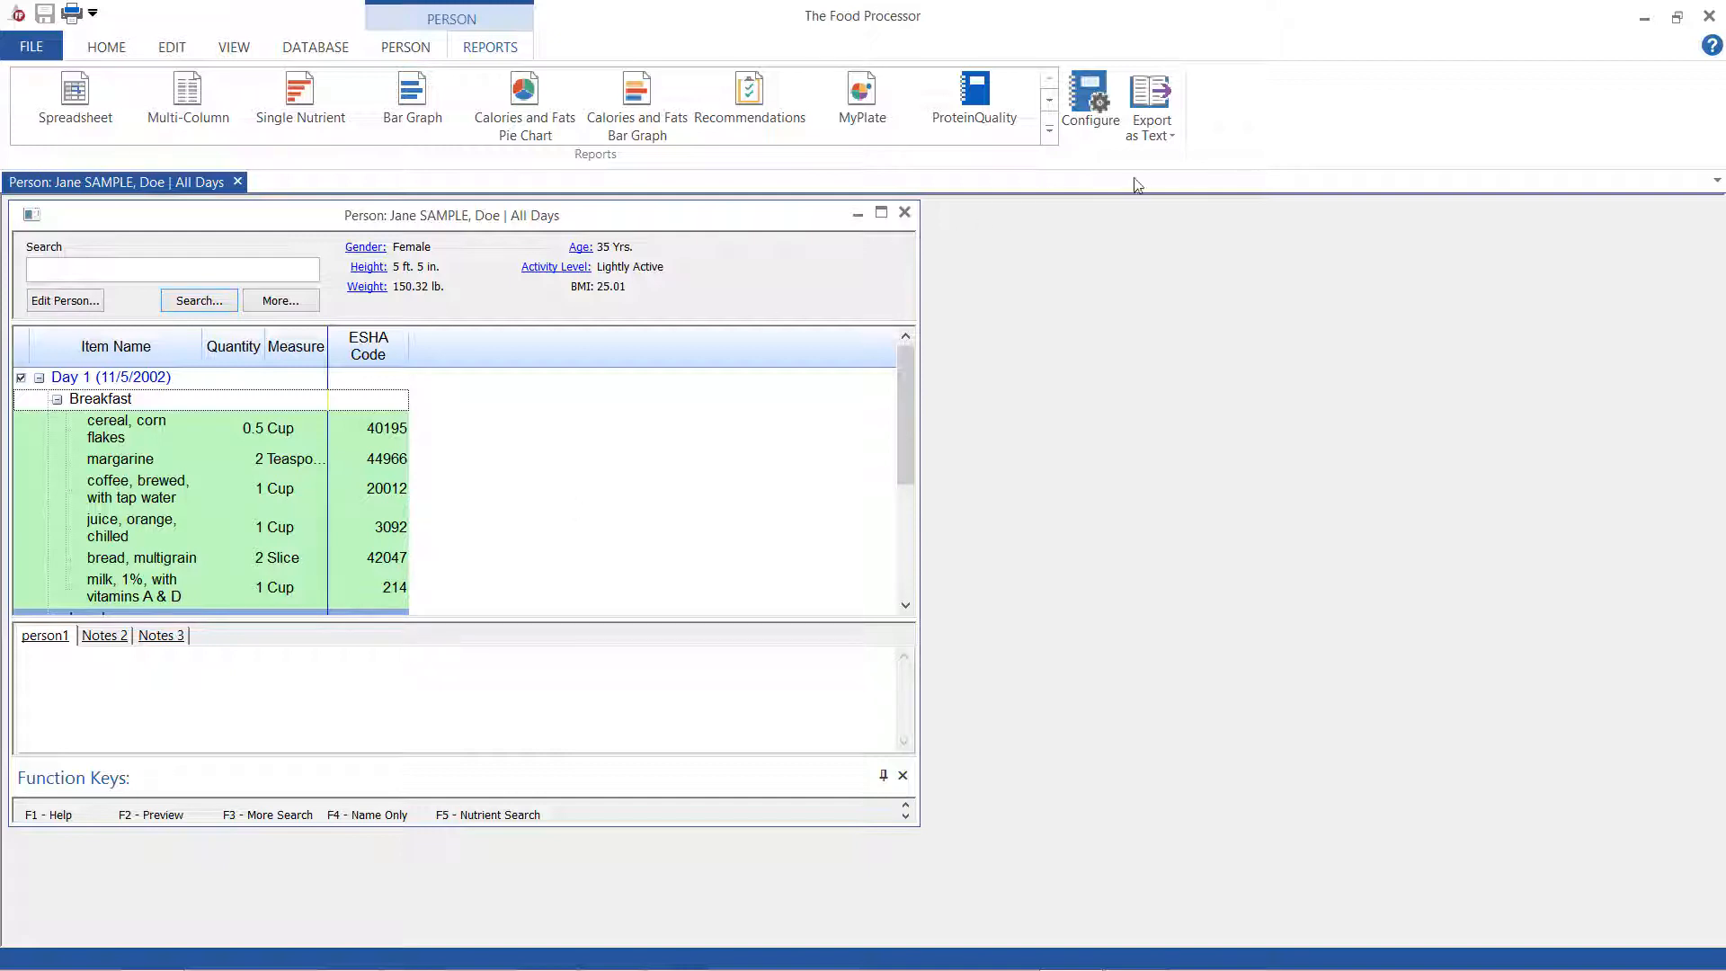
pyautogui.click(1151, 99)
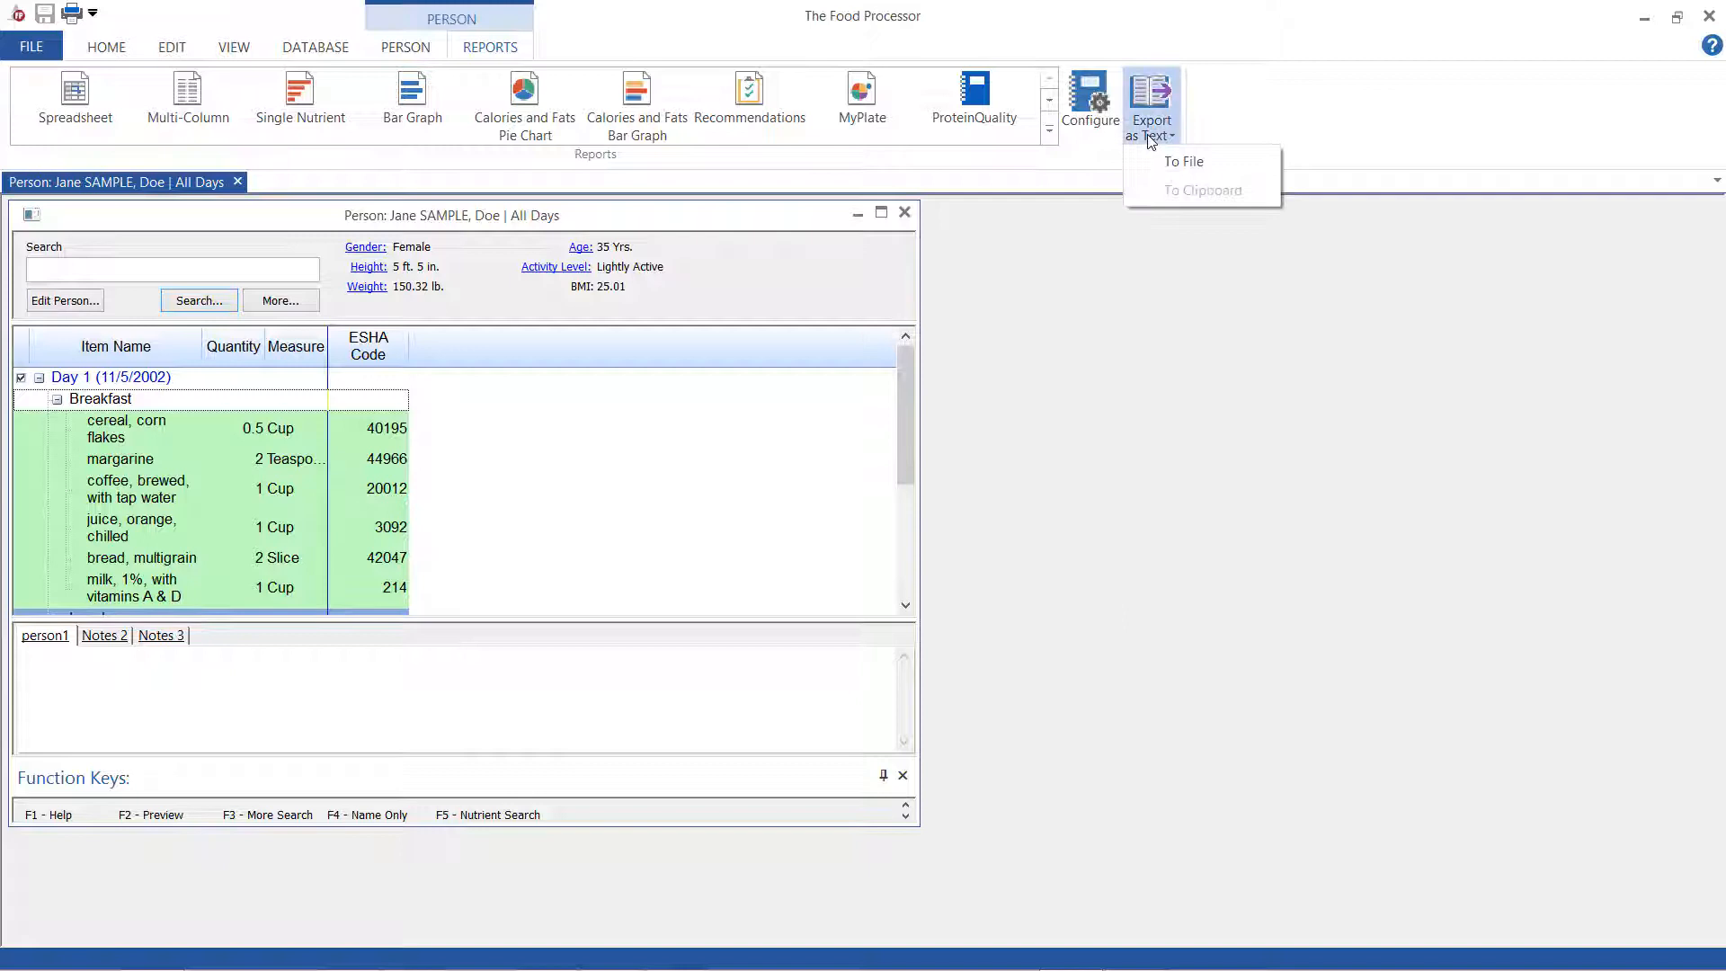
# Export the checked report sections to a text file in the Reports folder
pyautogui.click(1183, 161)
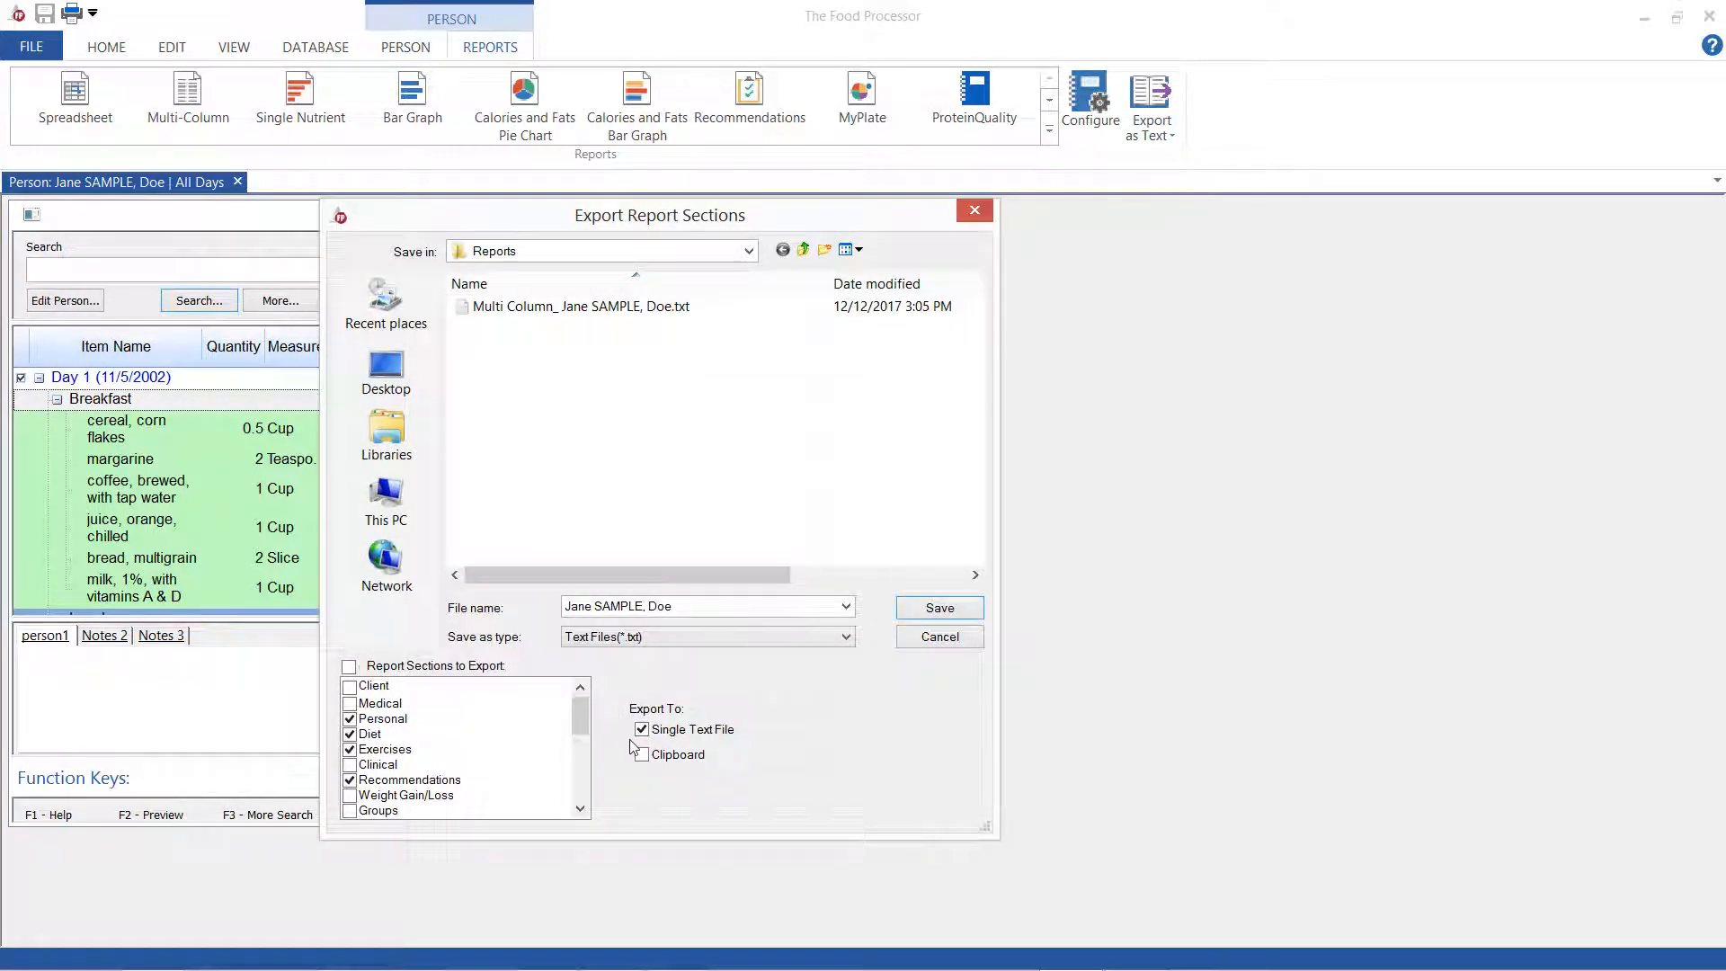
pyautogui.scroll(-3)
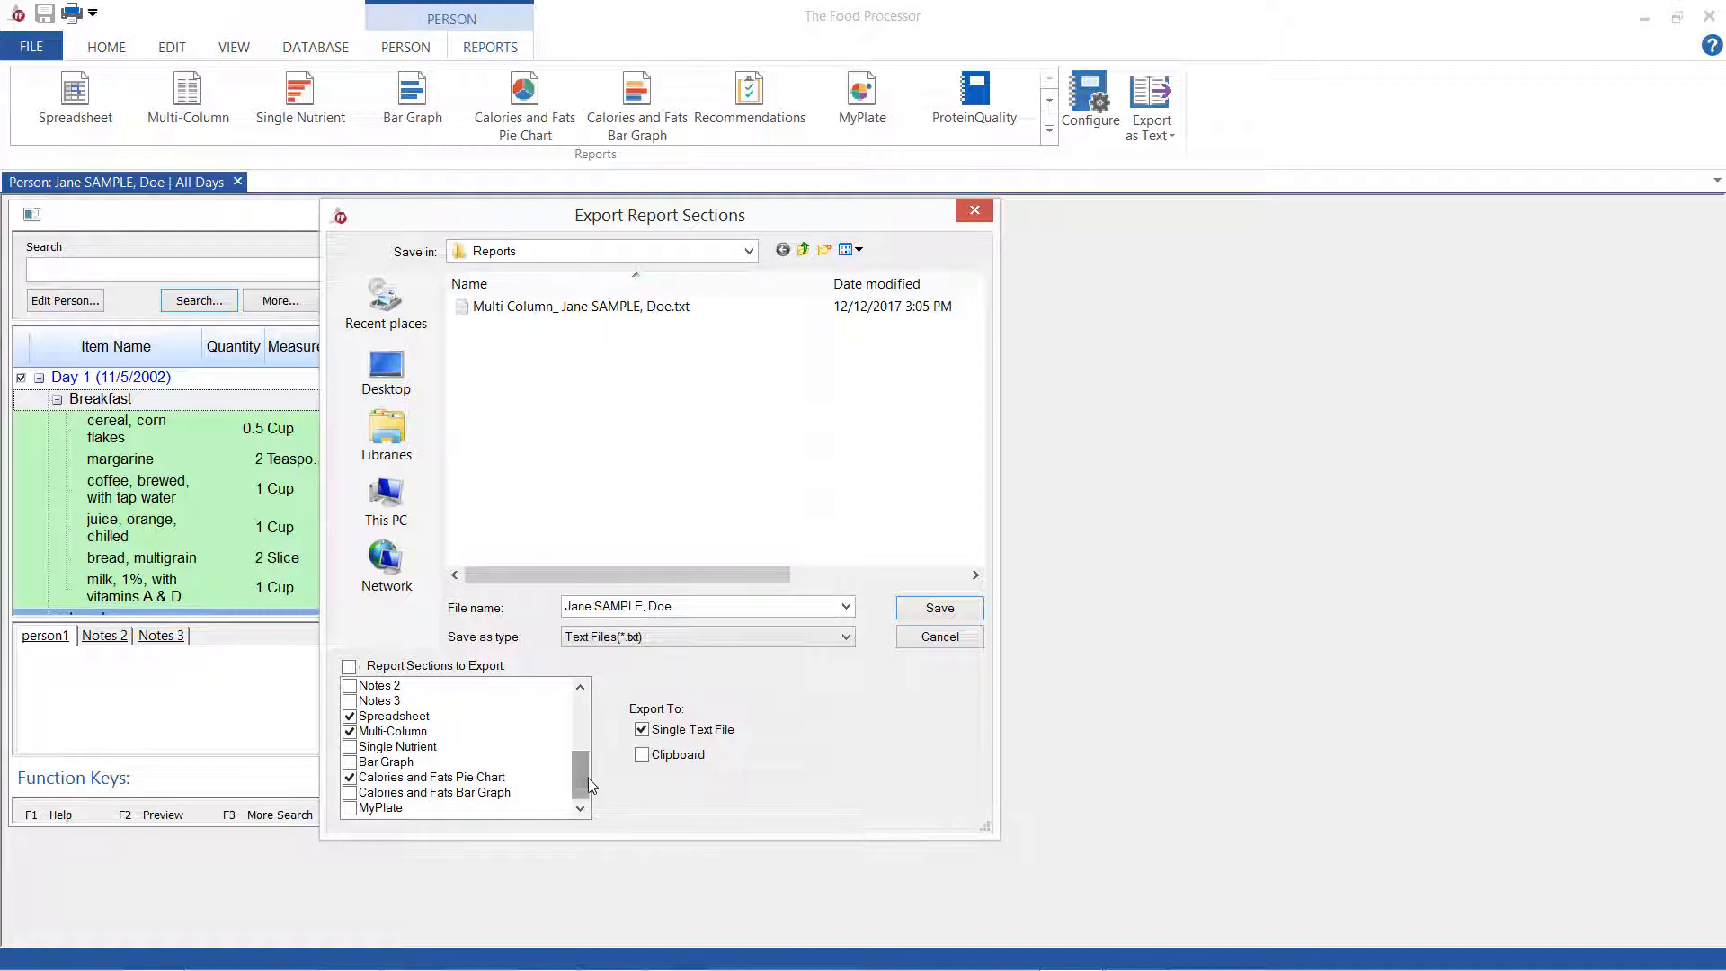
pyautogui.click(938, 608)
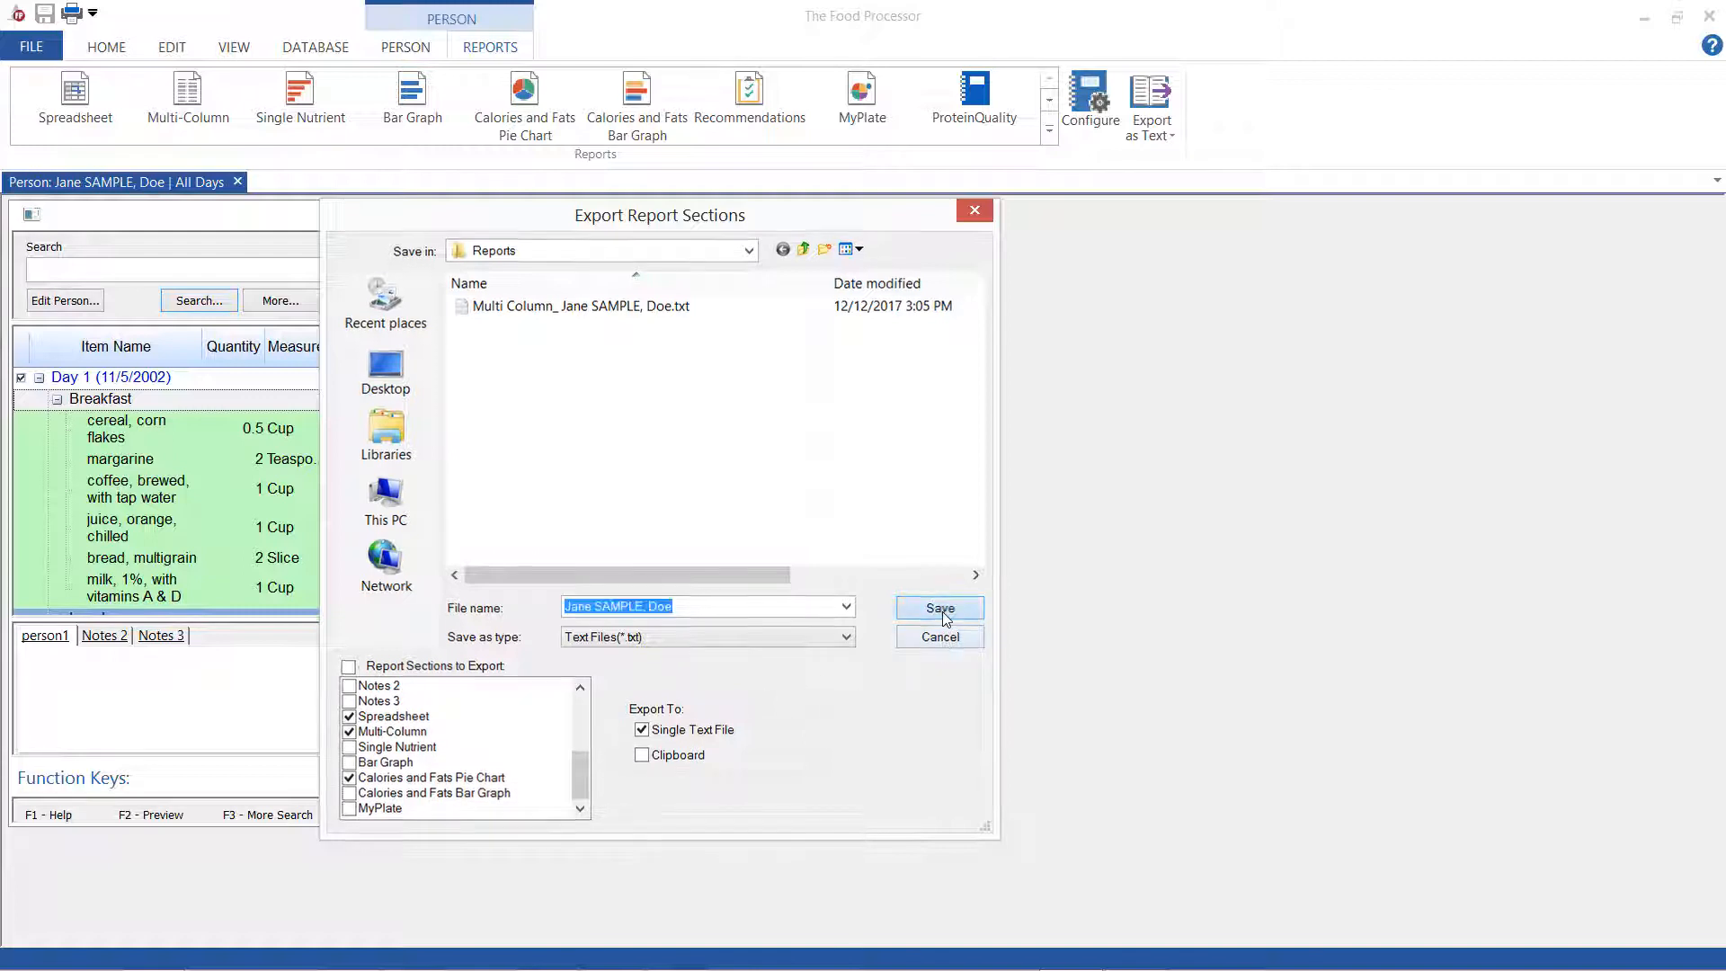
pyautogui.click(938, 608)
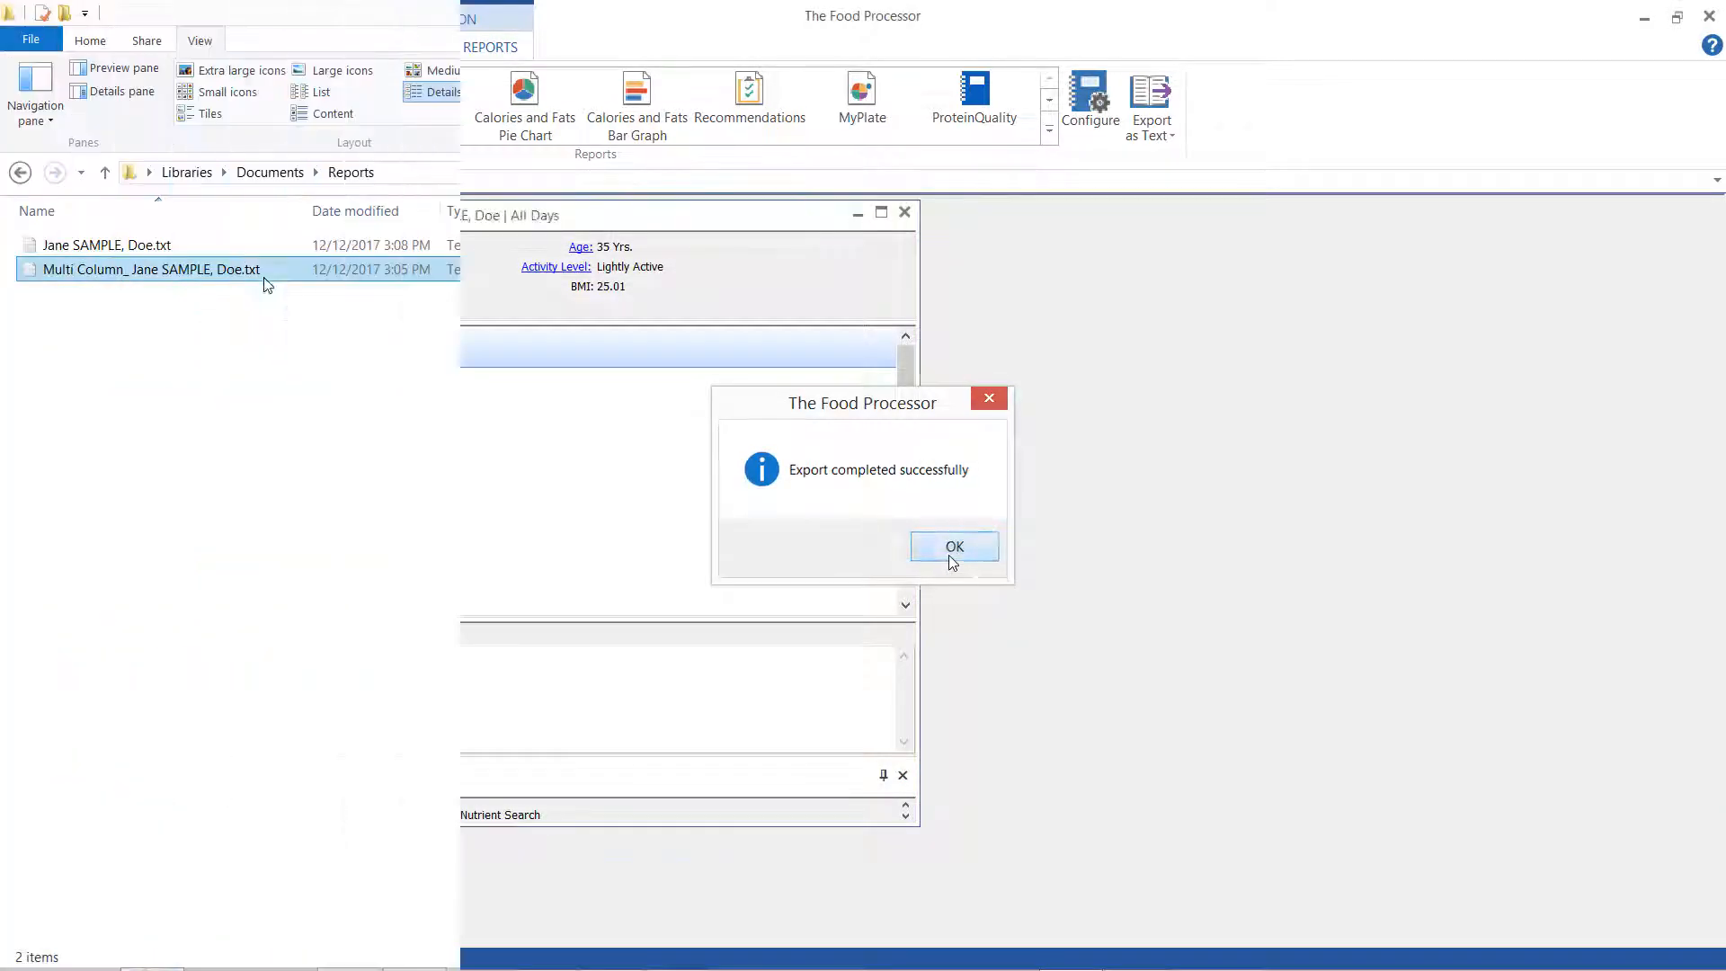
# Open the exported Jane Sample text file and scroll down to the calories and fats pie chart
pyautogui.click(953, 545)
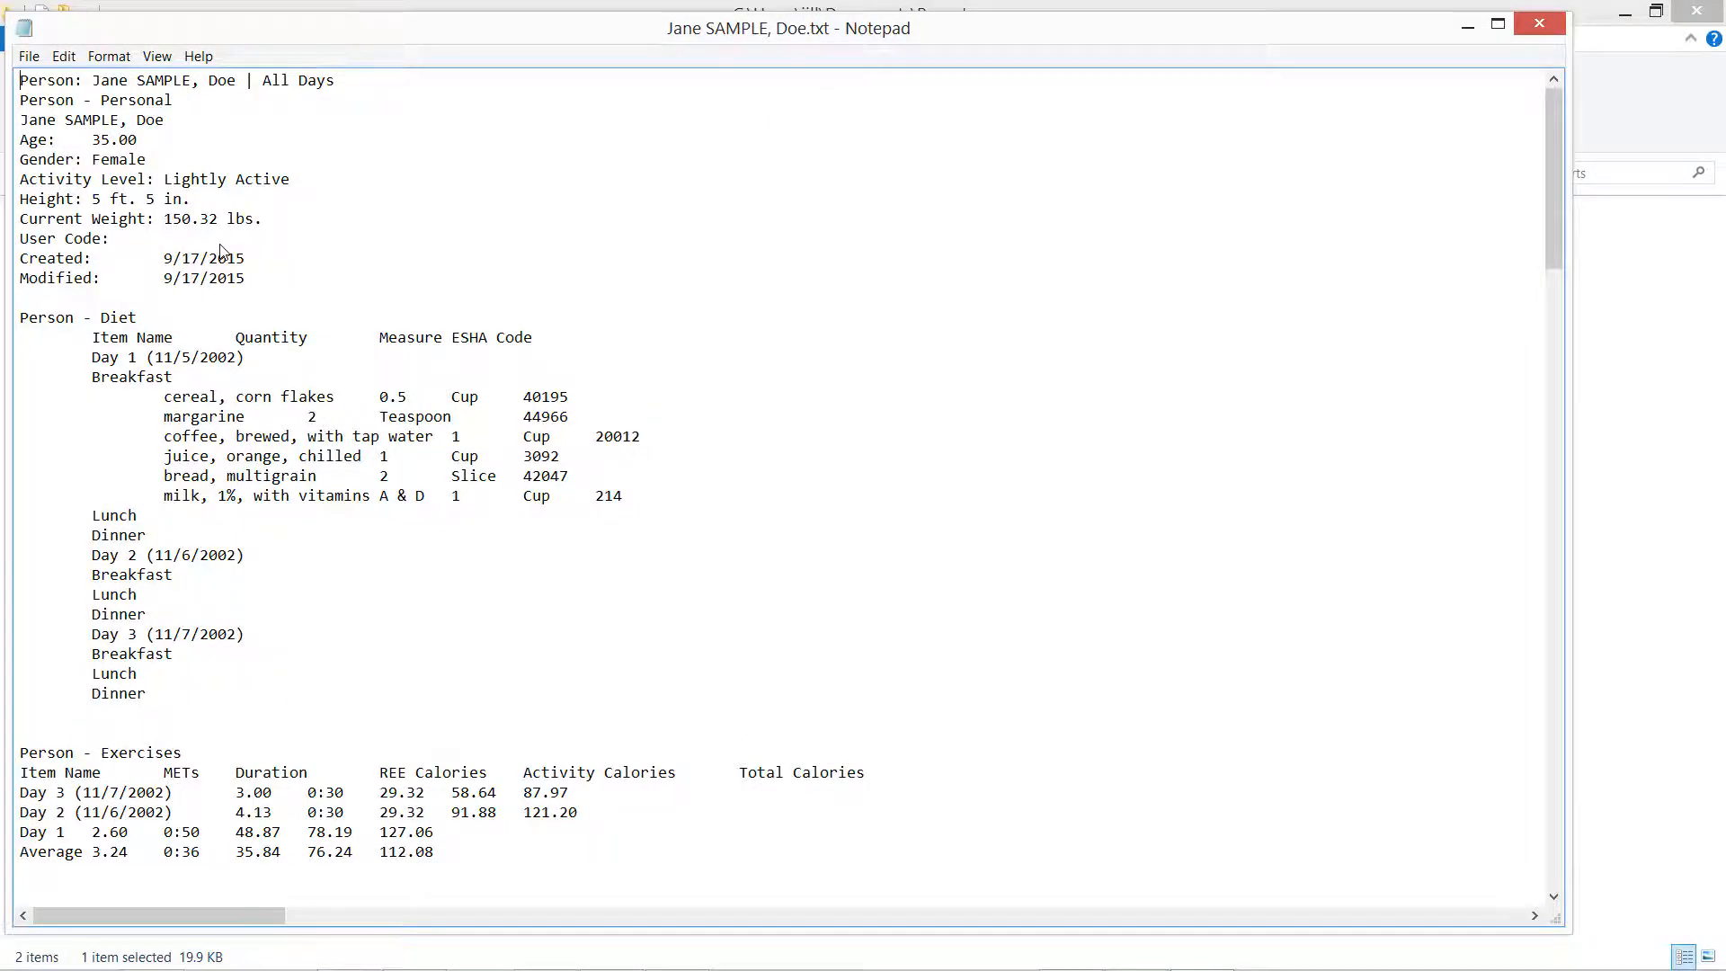
pyautogui.moveTo(1254, 646)
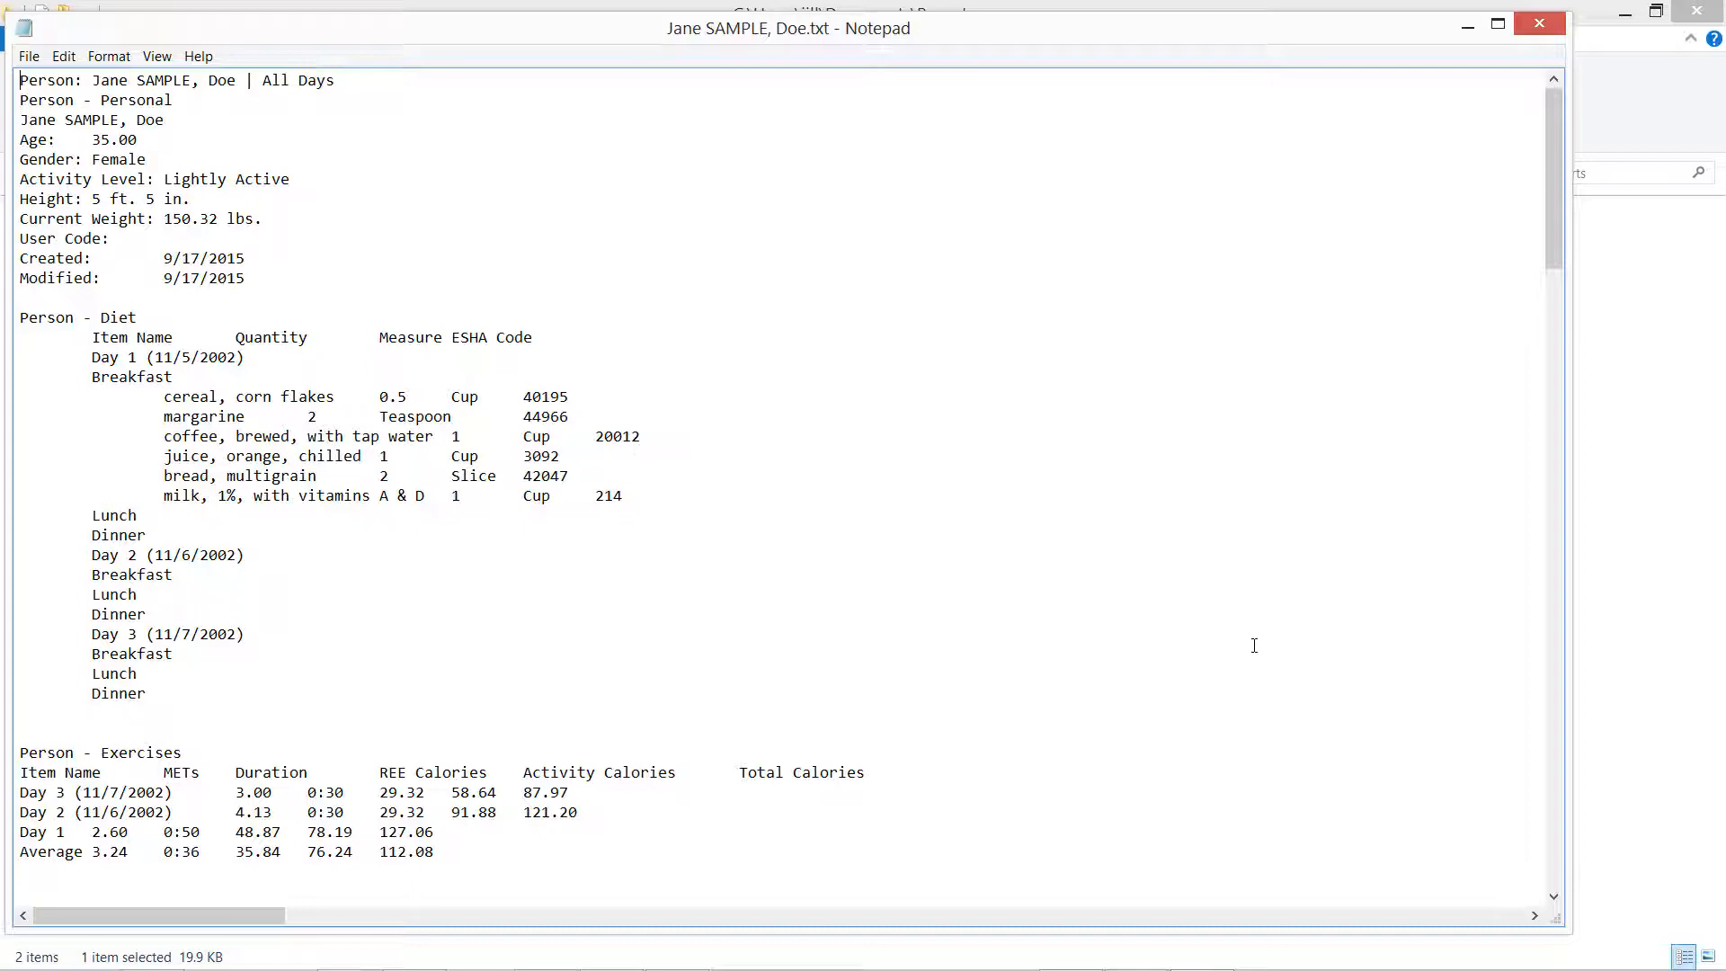
pyautogui.moveTo(1598, 677)
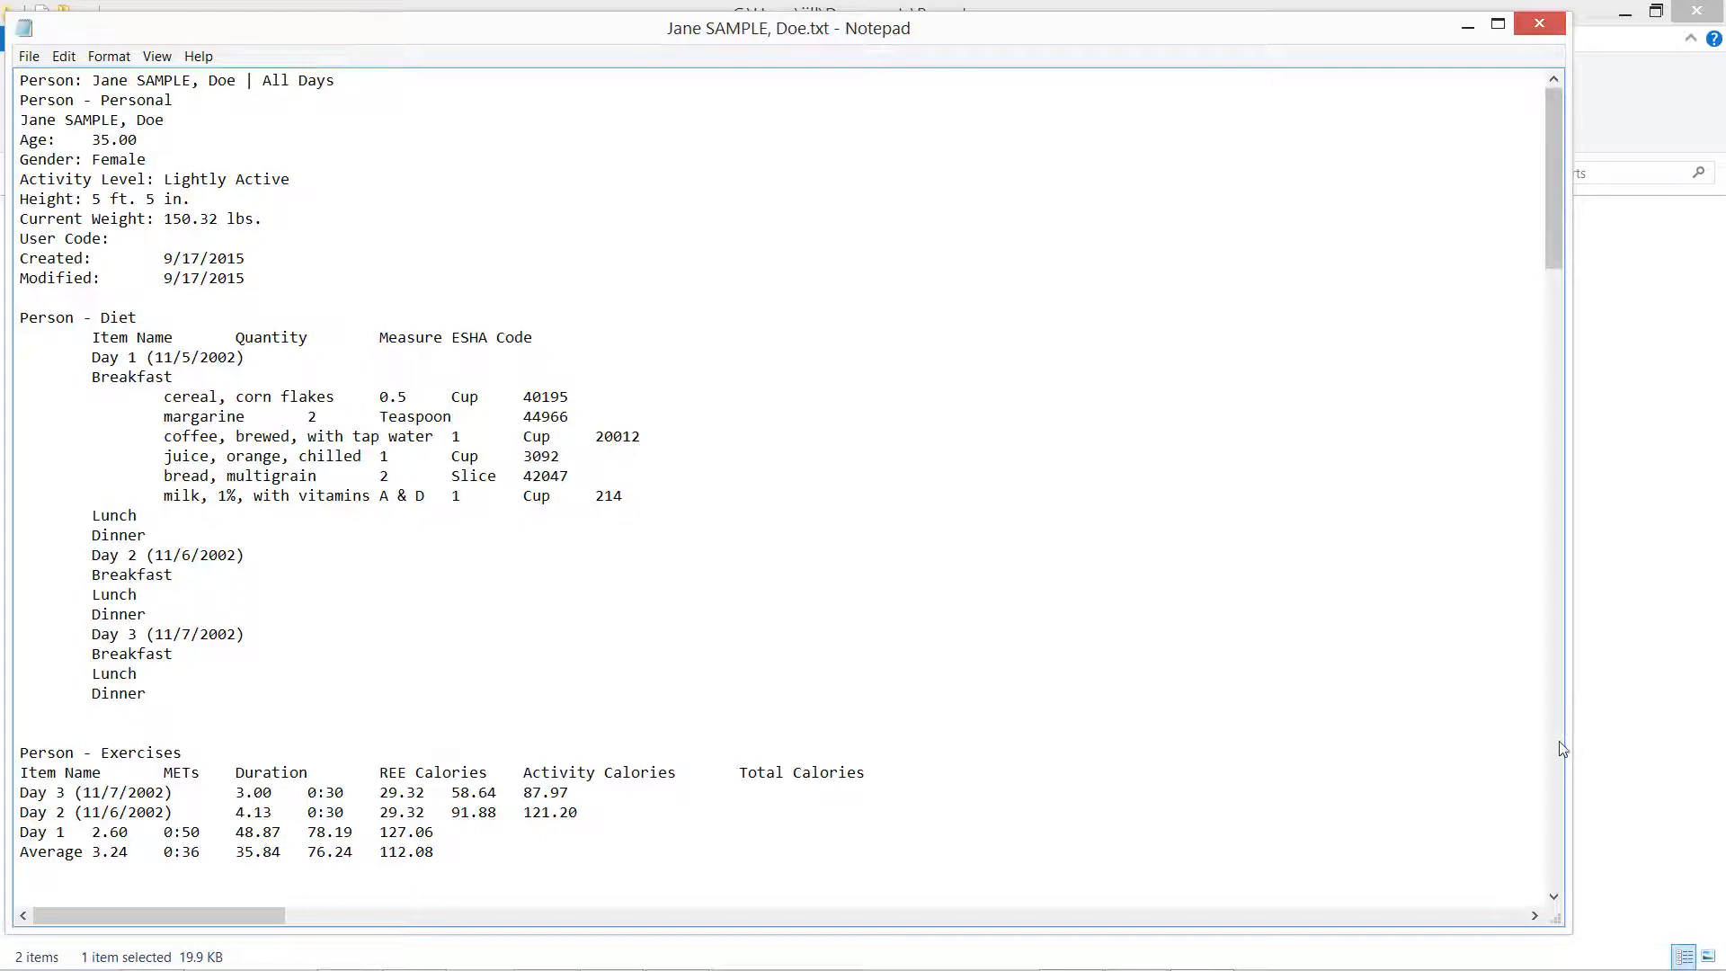
pyautogui.scroll(-3)
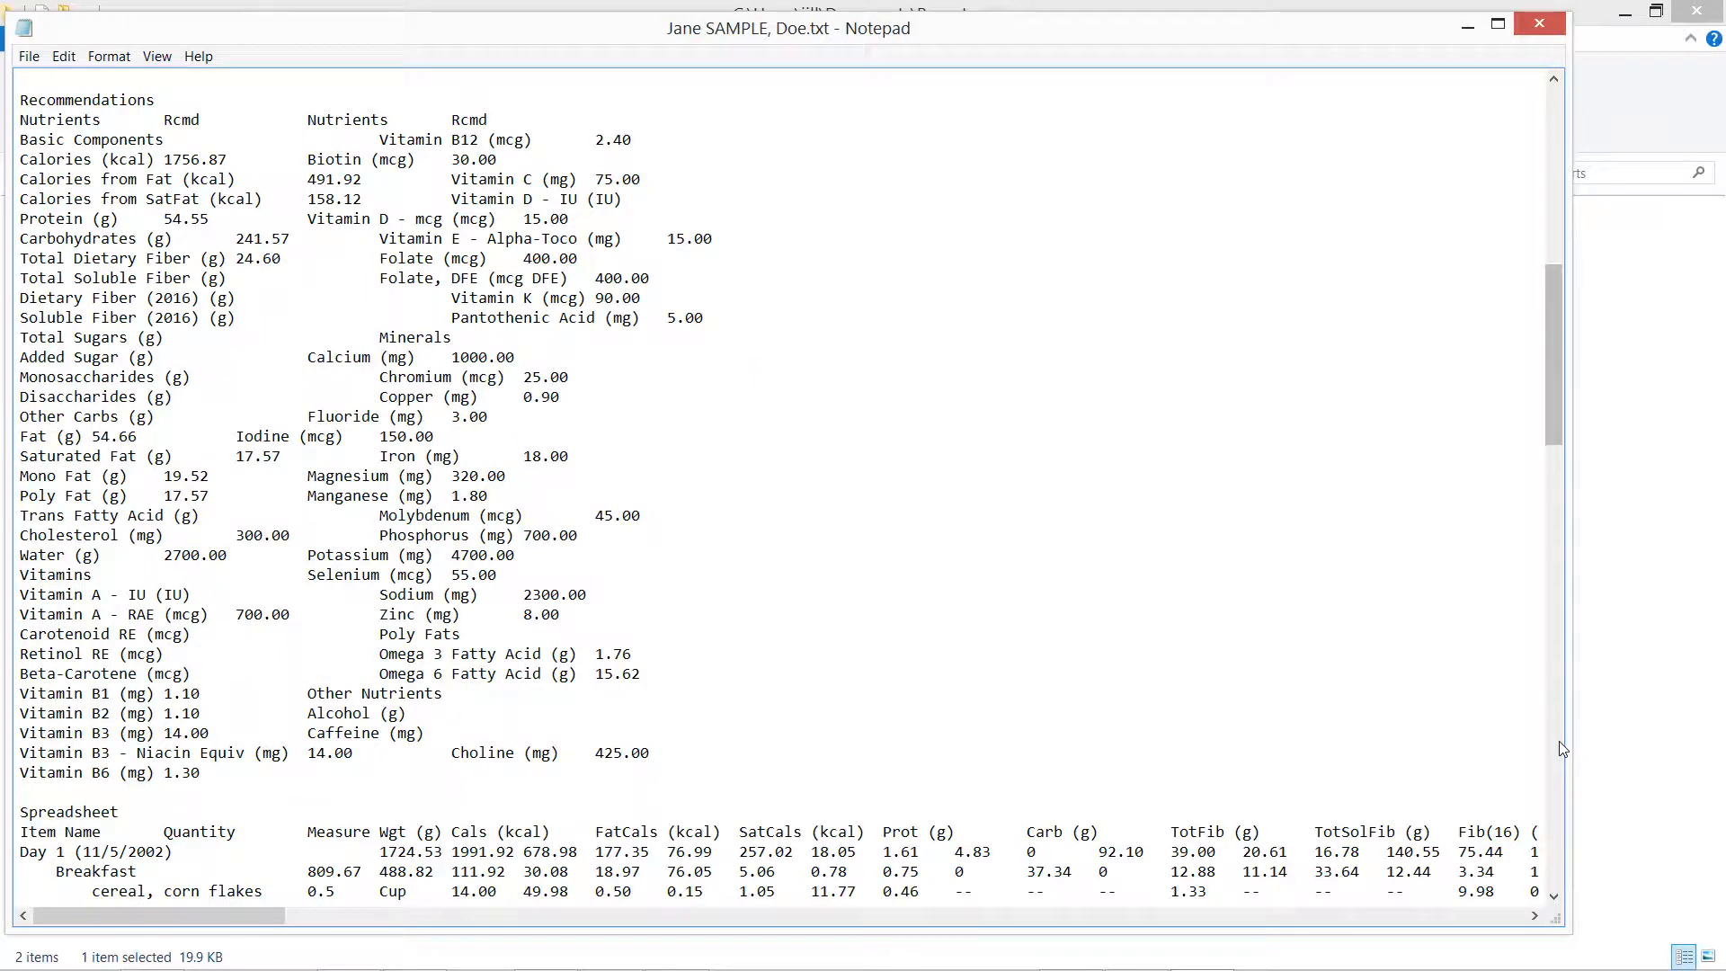
pyautogui.scroll(-3)
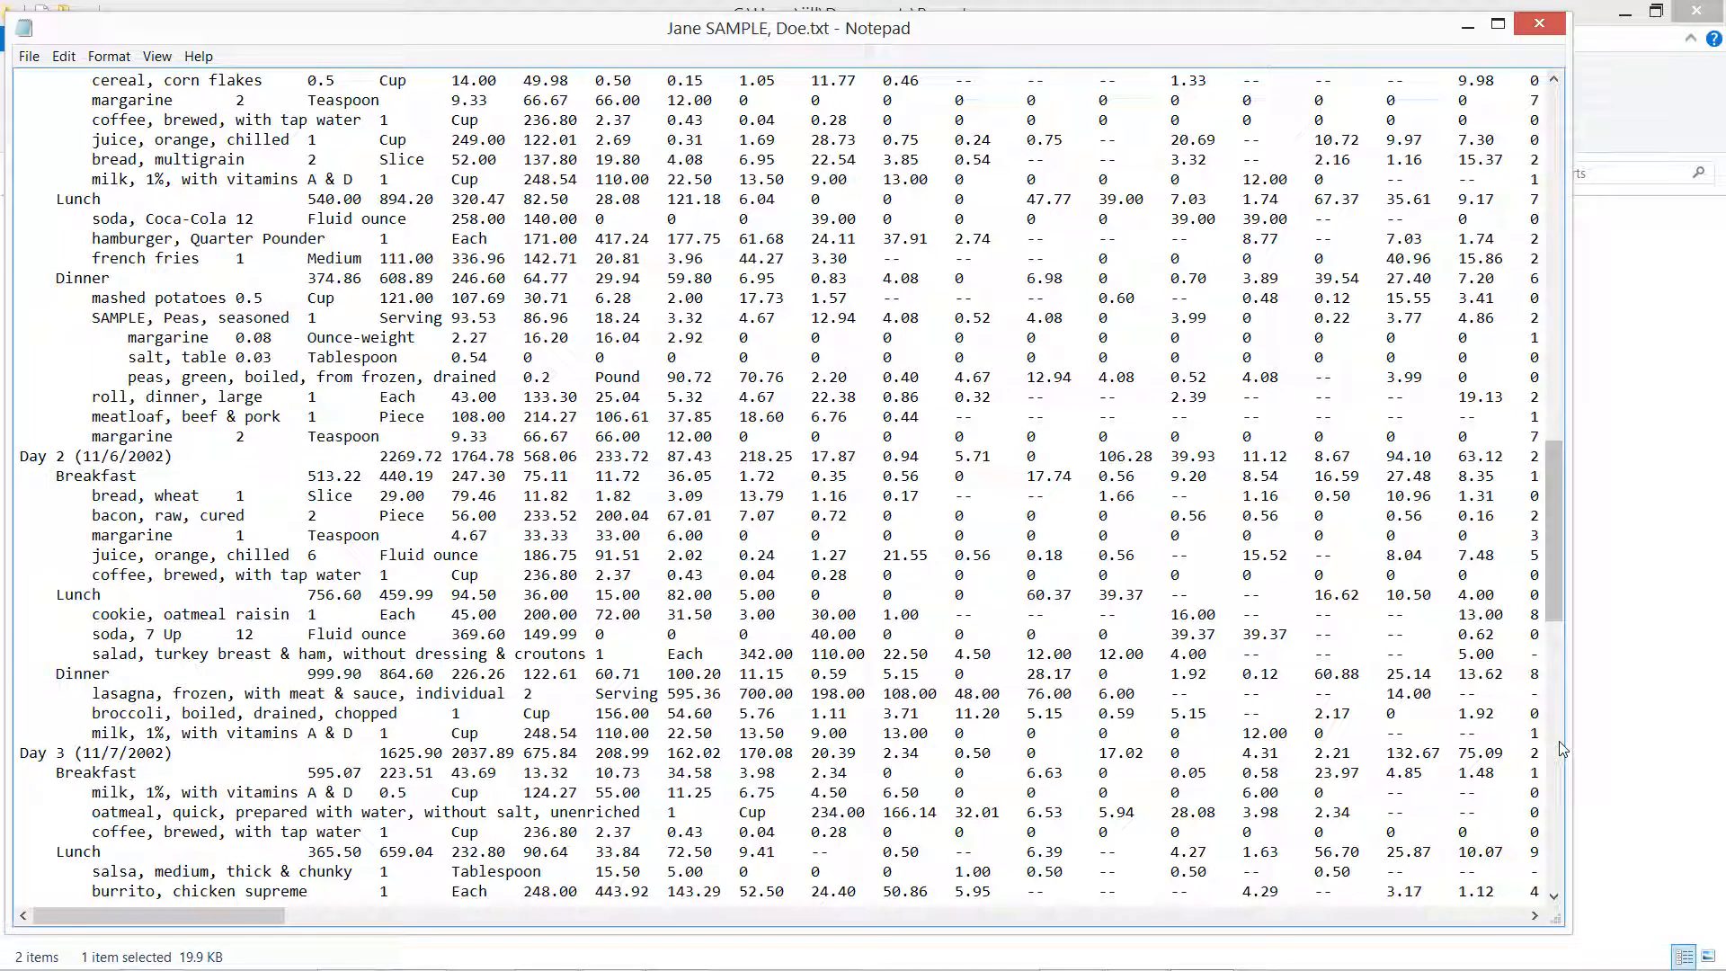
pyautogui.scroll(-3)
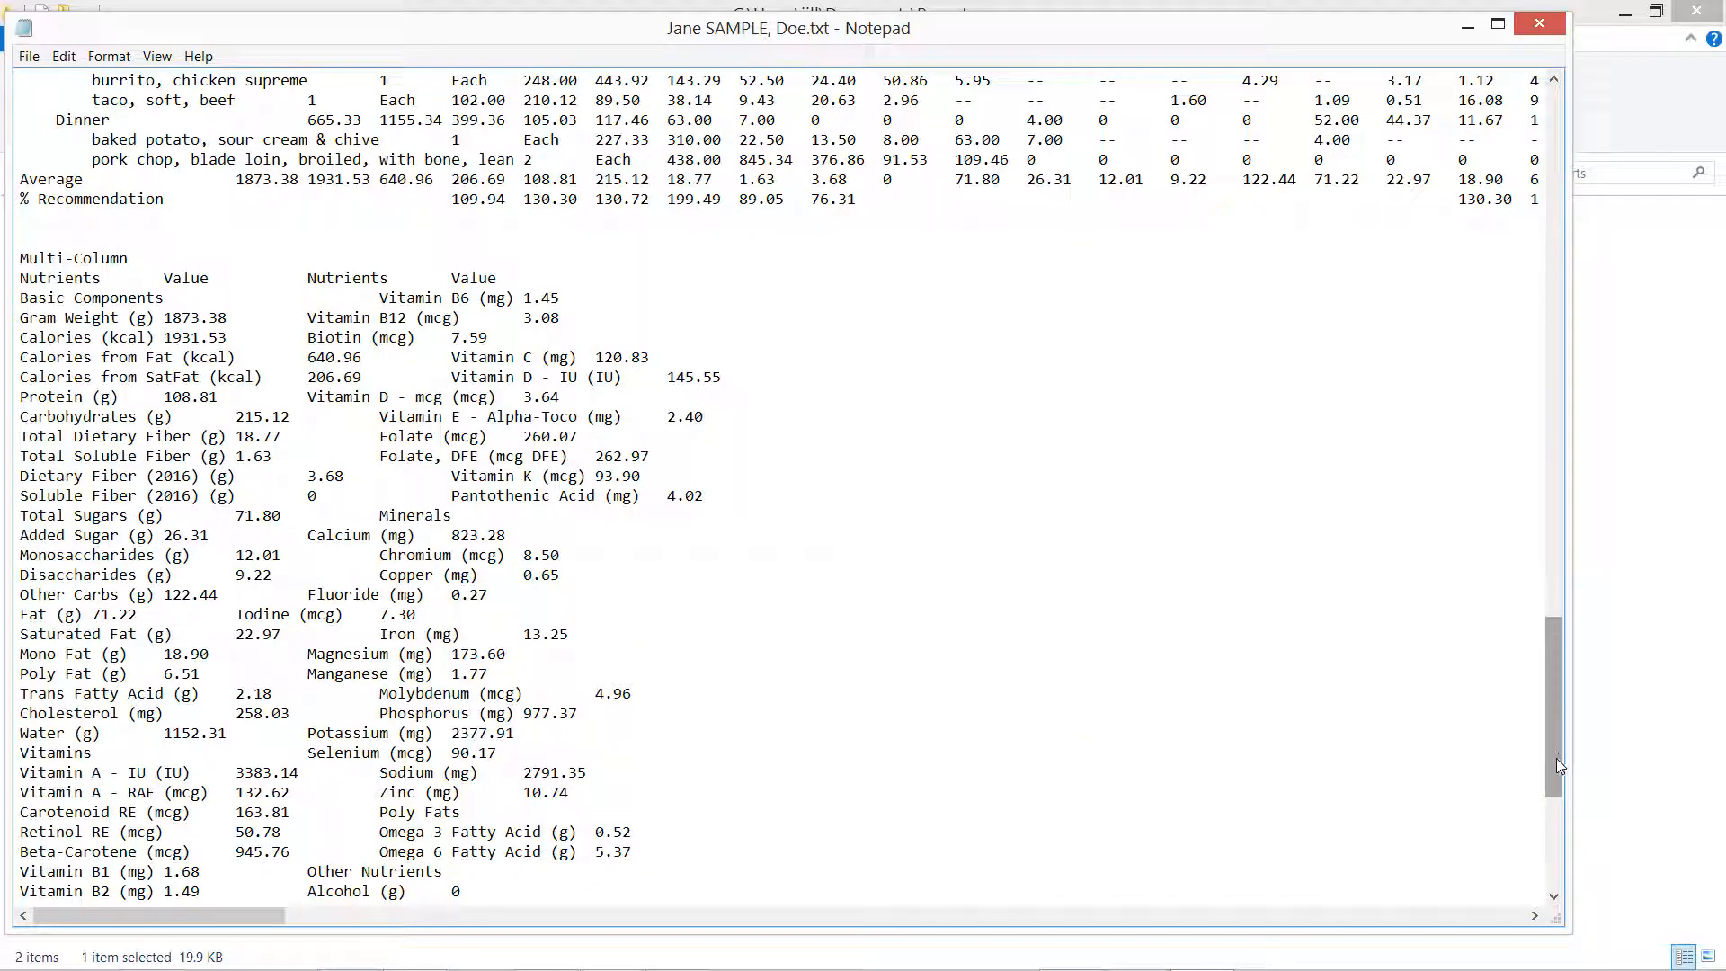
pyautogui.scroll(-3)
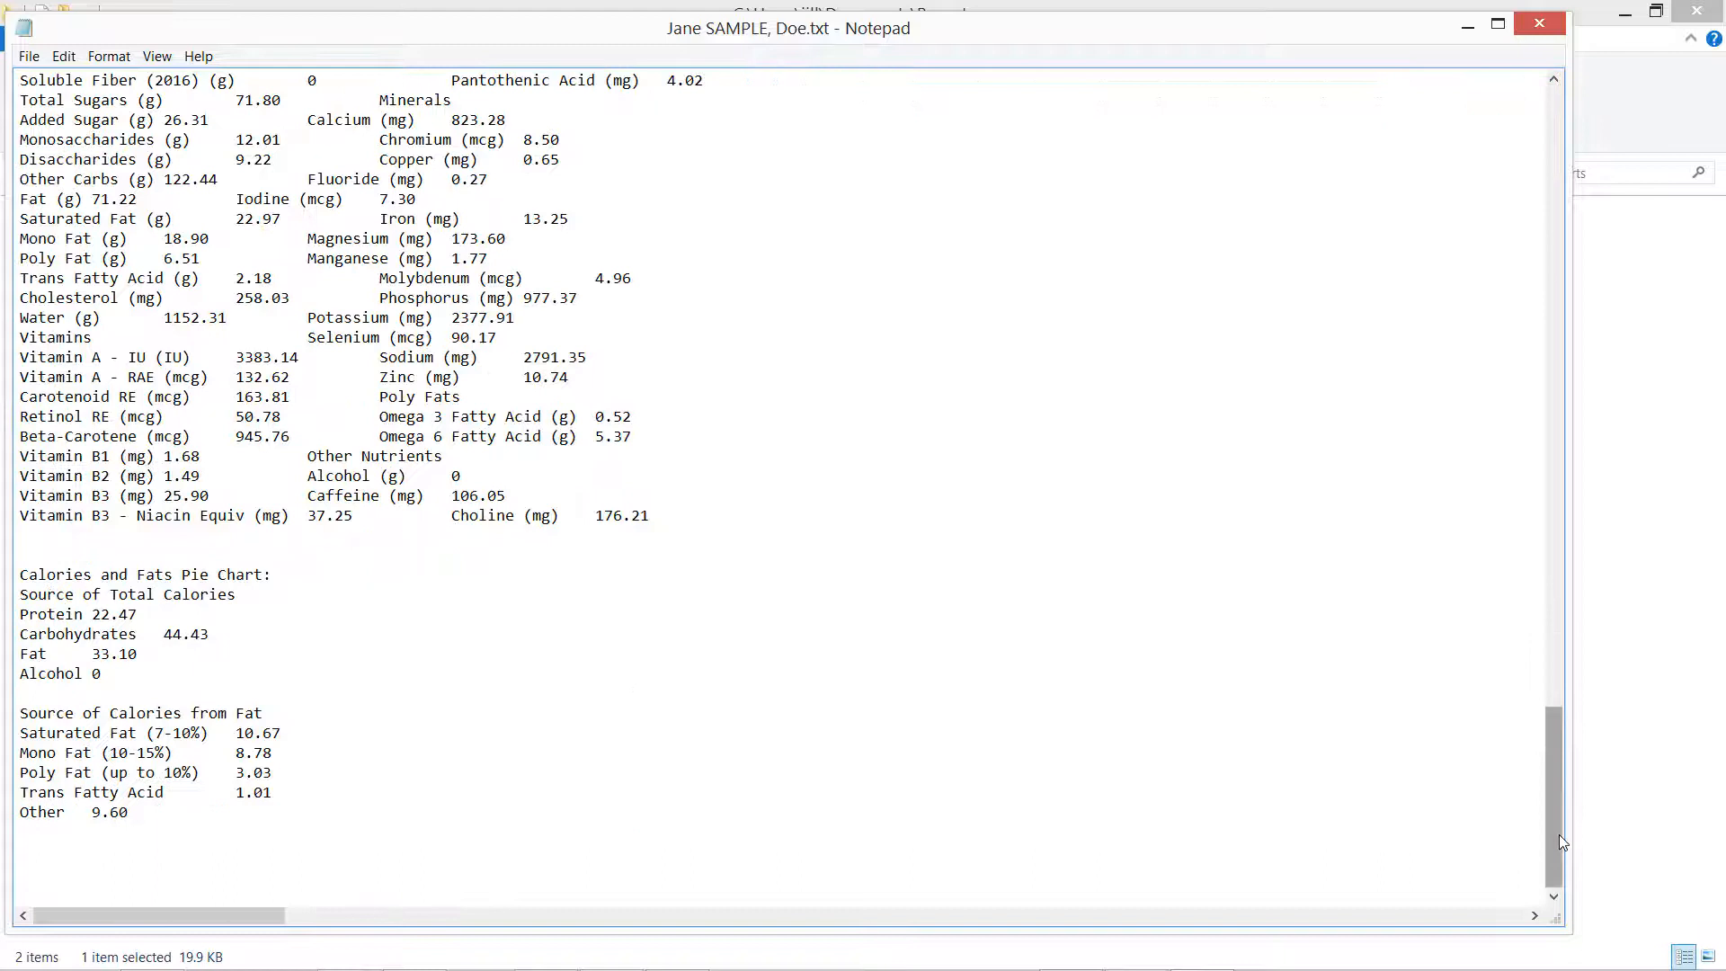